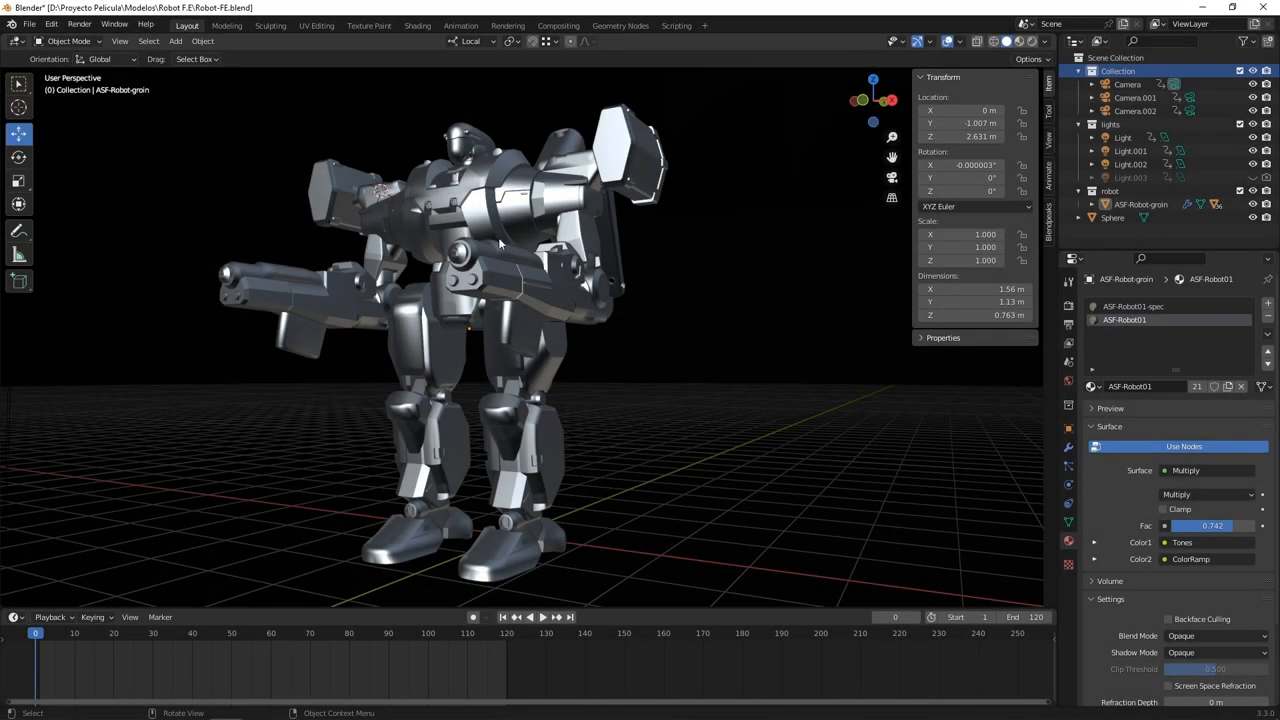
mouse_move(136, 168)
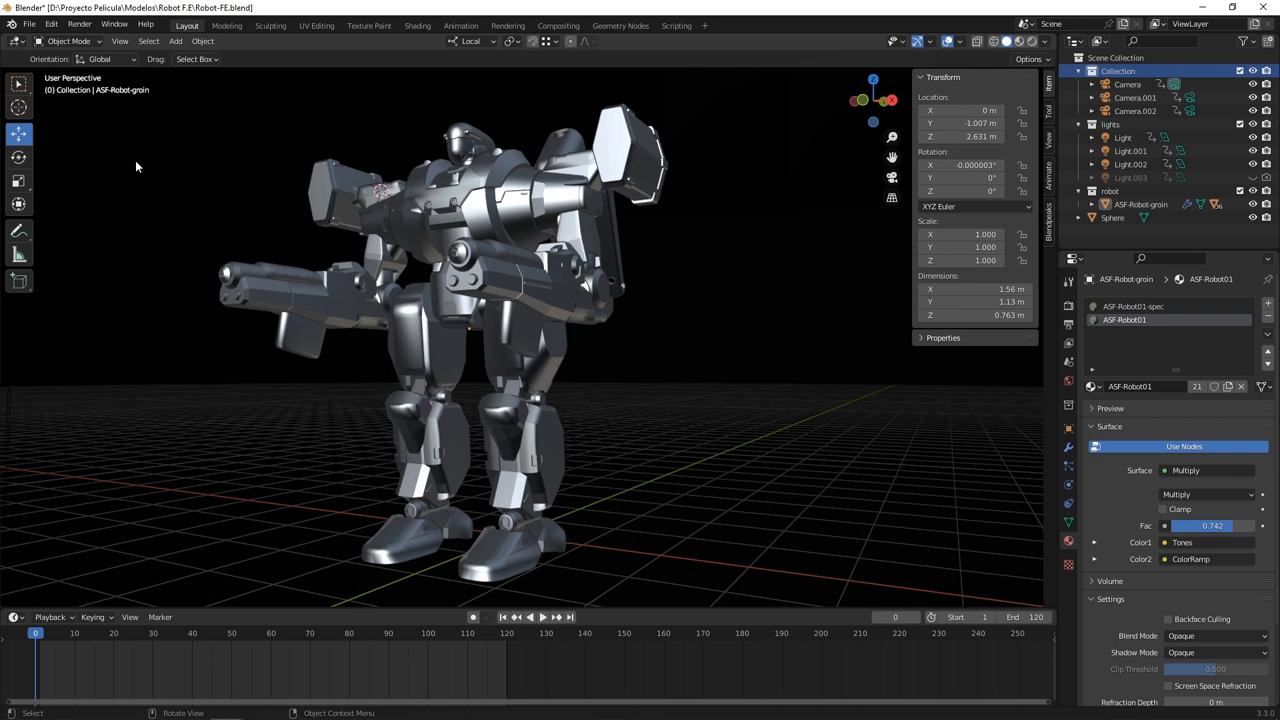
mouse_move(452, 292)
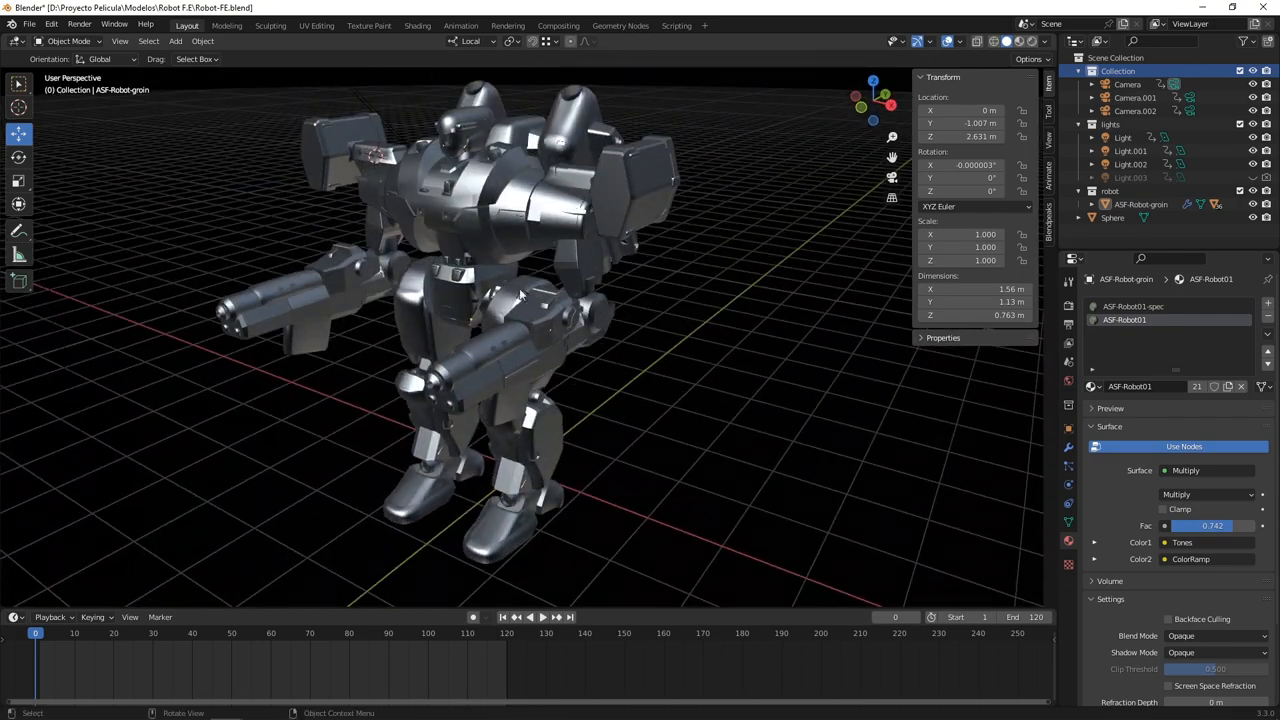
- Switch the viewport to Rendered shading and orbit around the mecha's side, shoulder, profile and back
click(1030, 40)
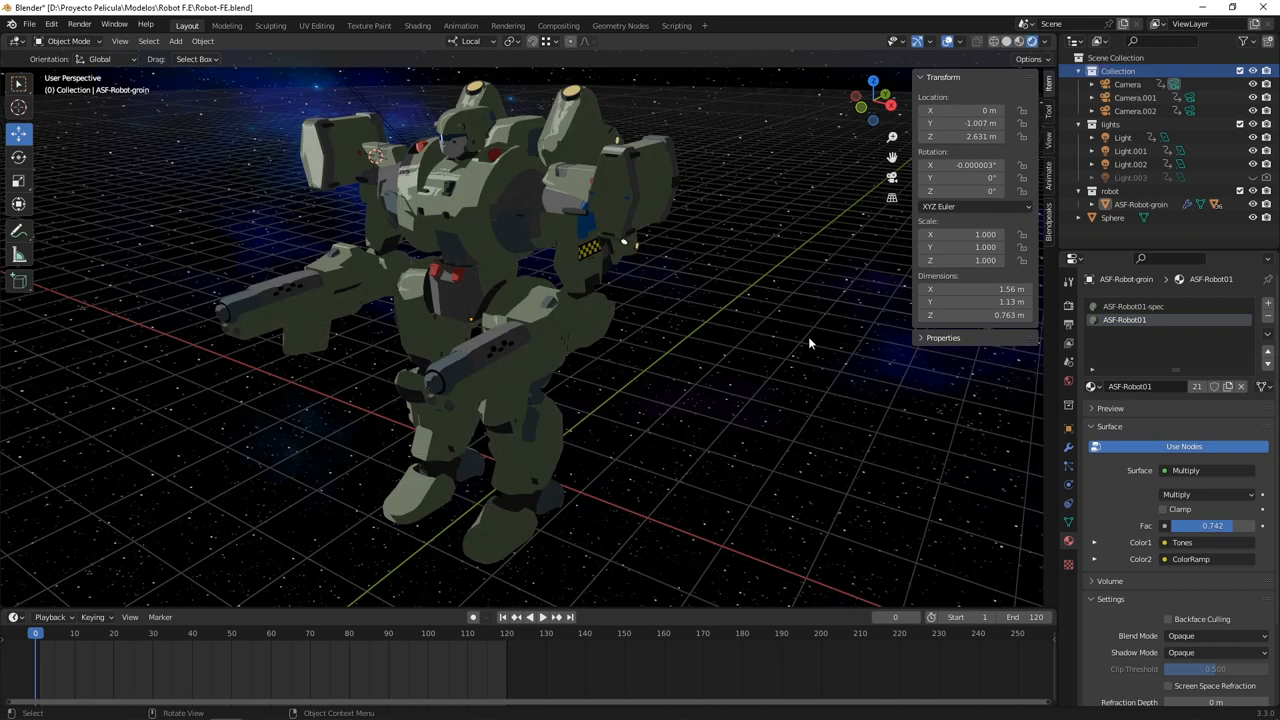
mouse_move(380, 336)
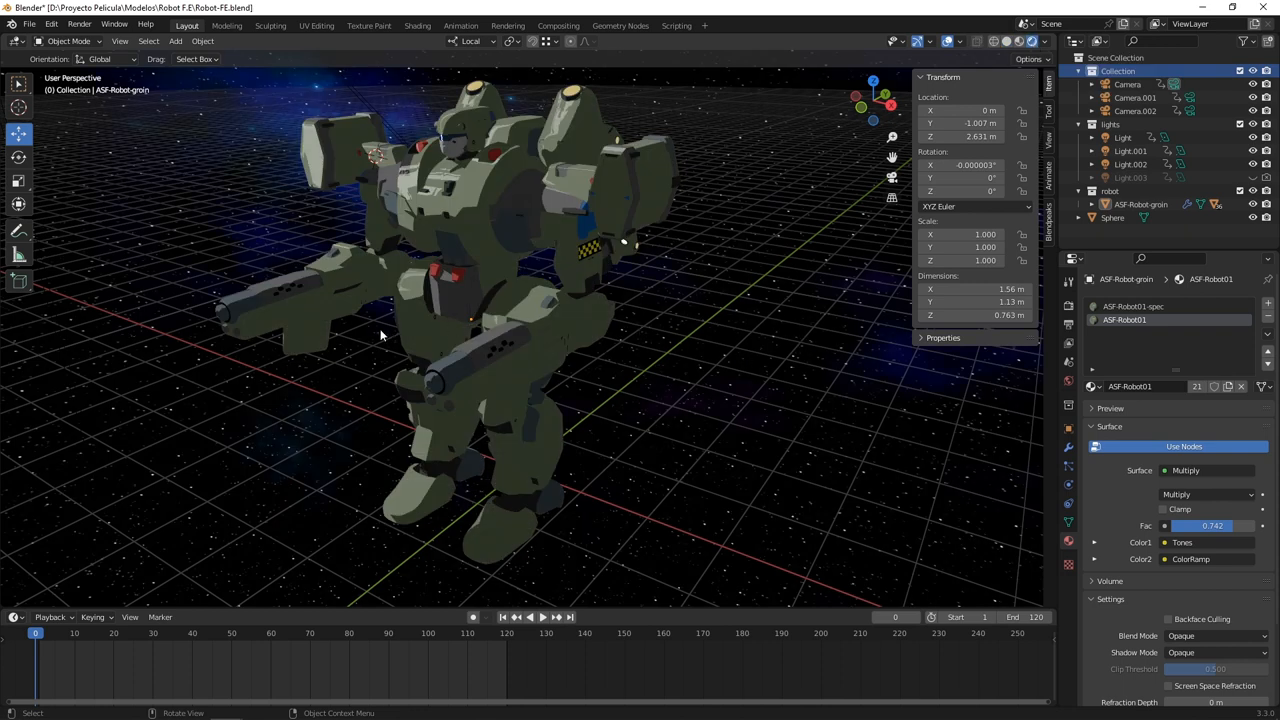
drag(380, 336, 490, 350)
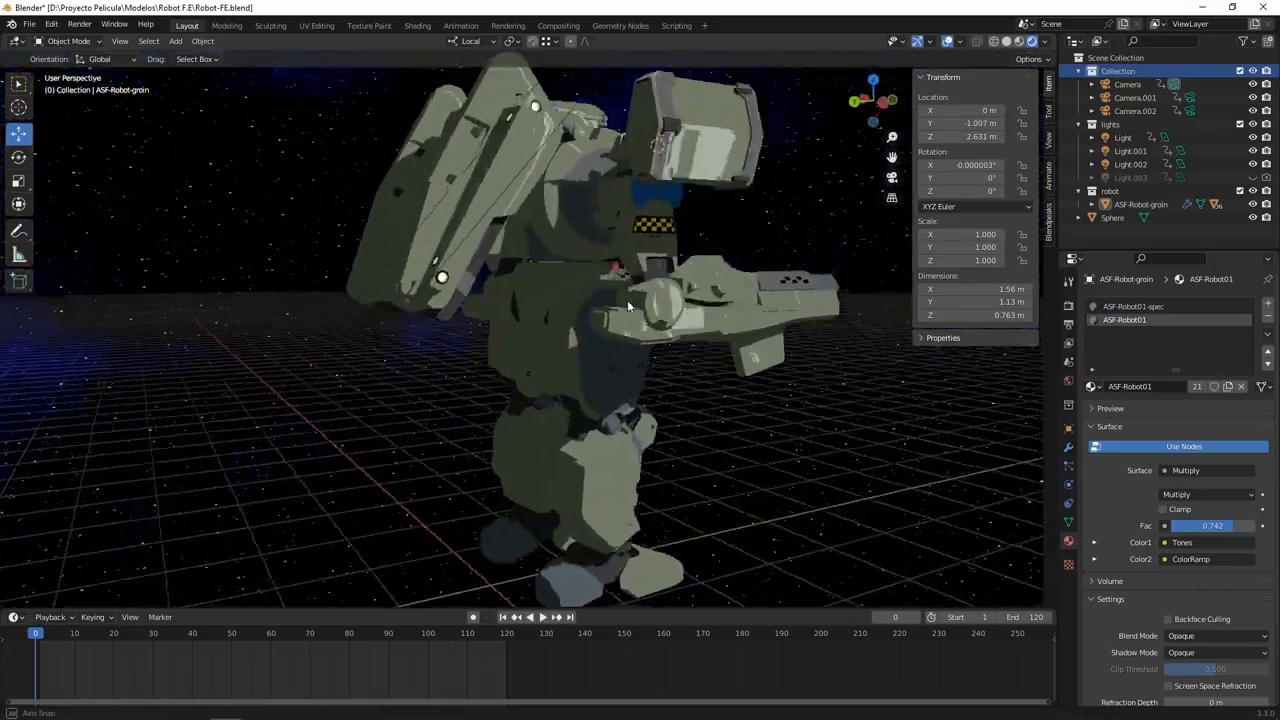
drag(630, 300, 540, 300)
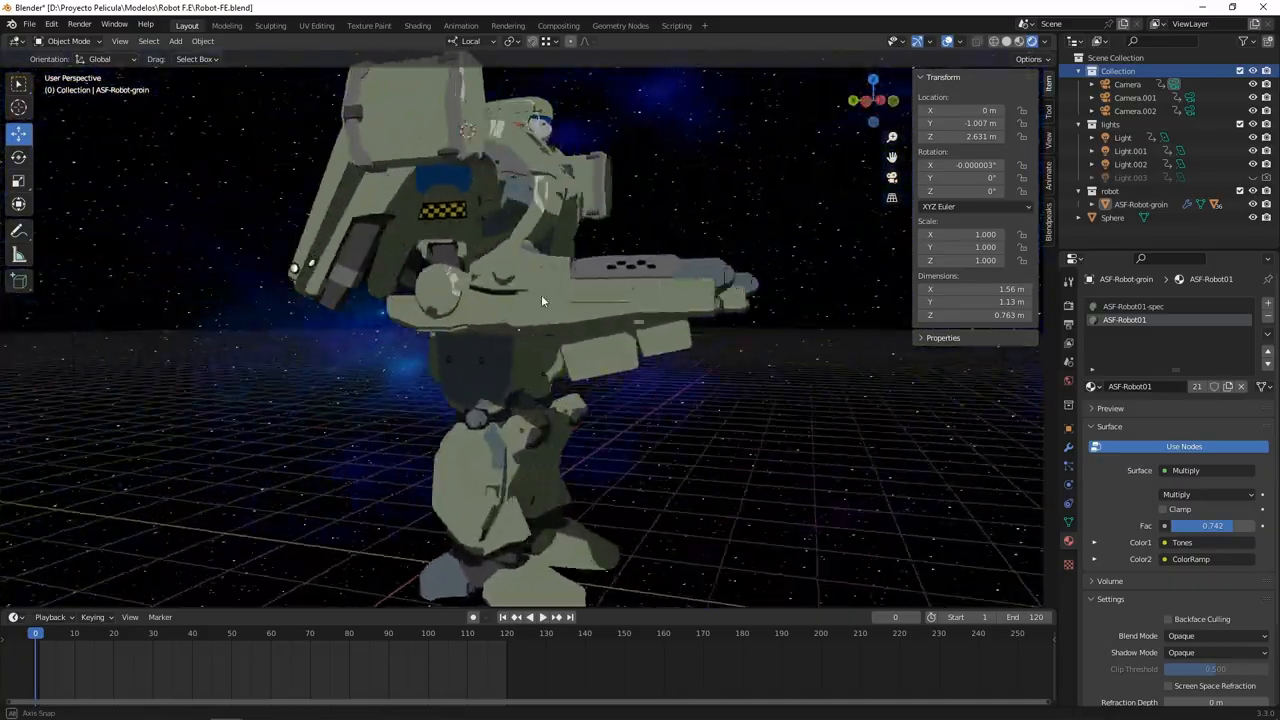
drag(540, 300, 320, 340)
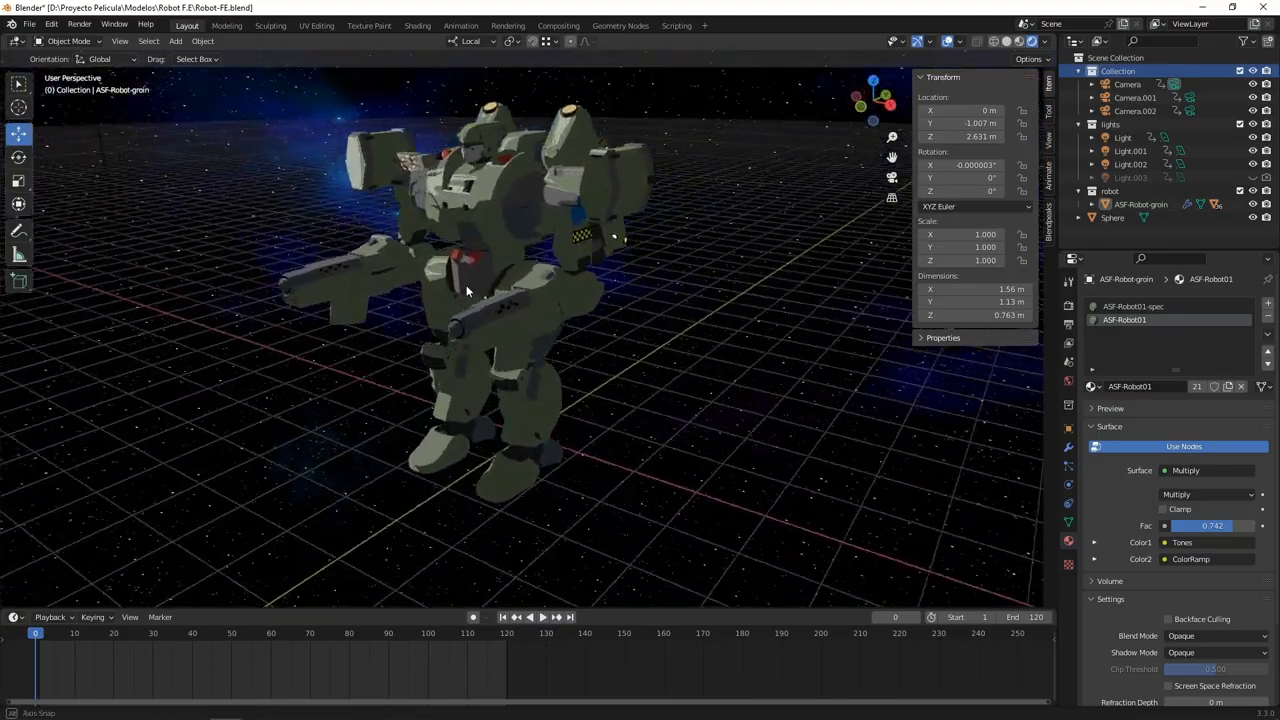
drag(464, 290, 540, 300)
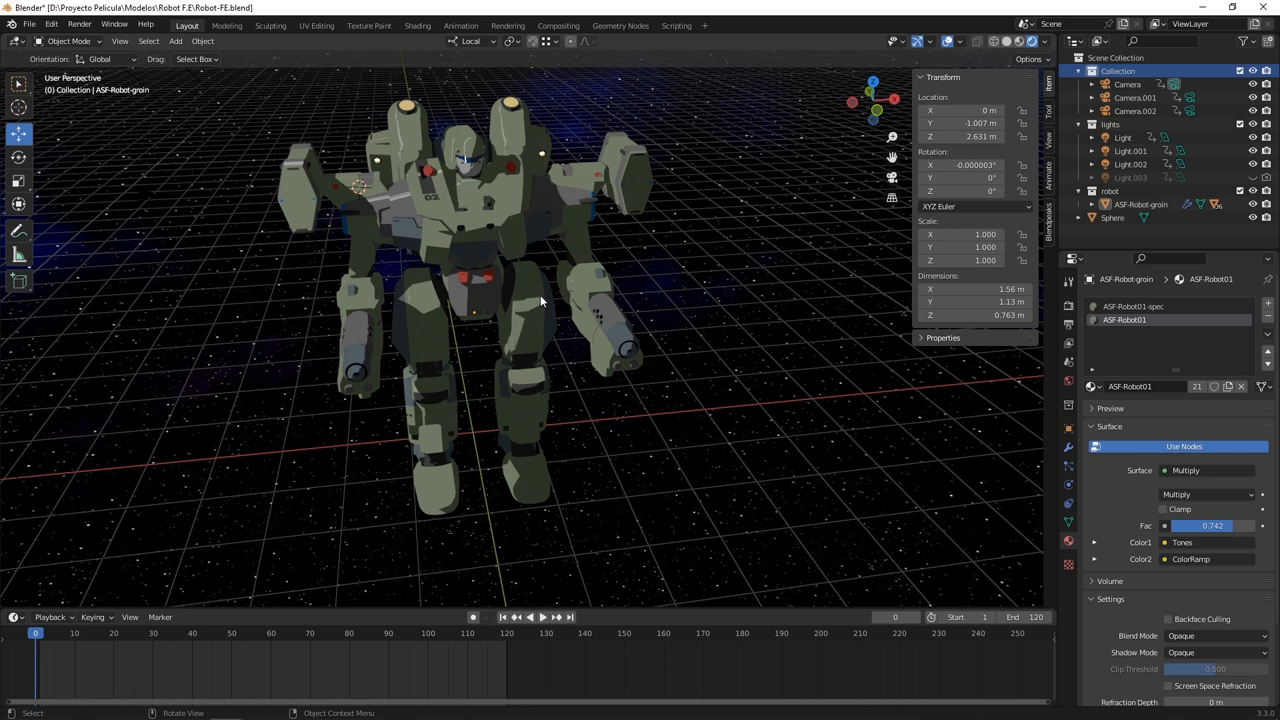
mouse_move(528, 332)
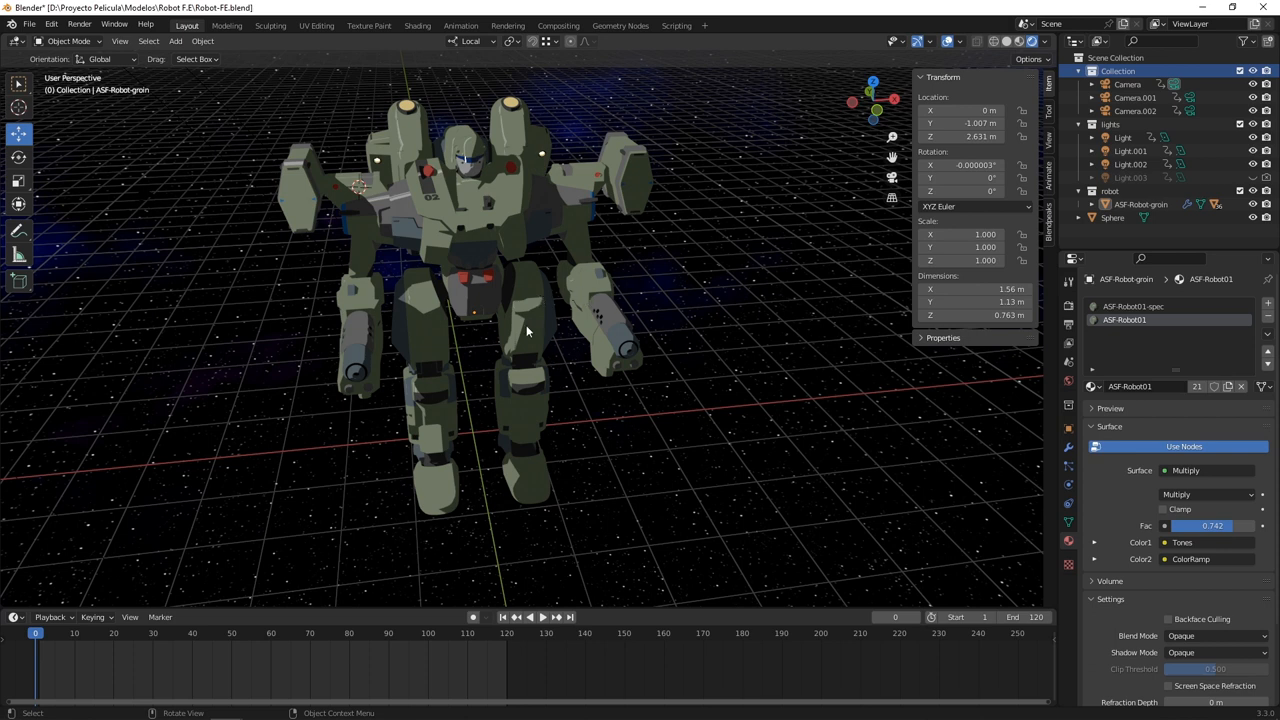
mouse_move(764, 218)
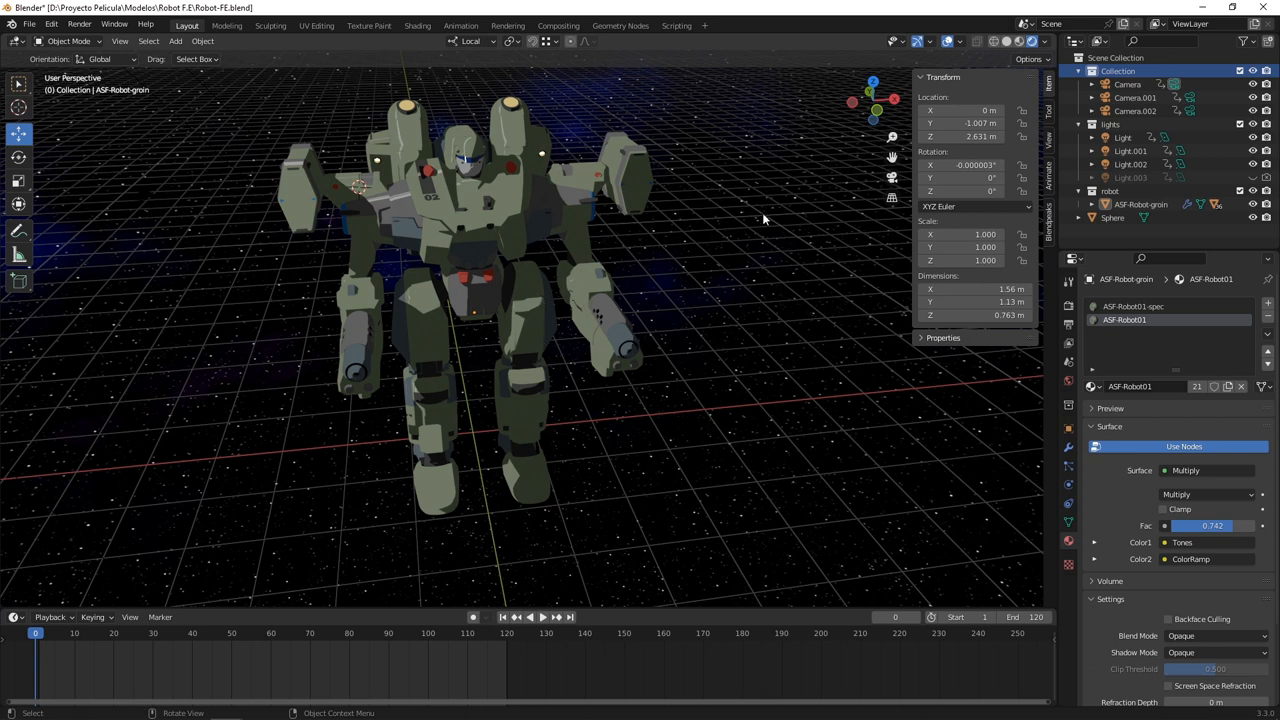
drag(764, 218, 510, 264)
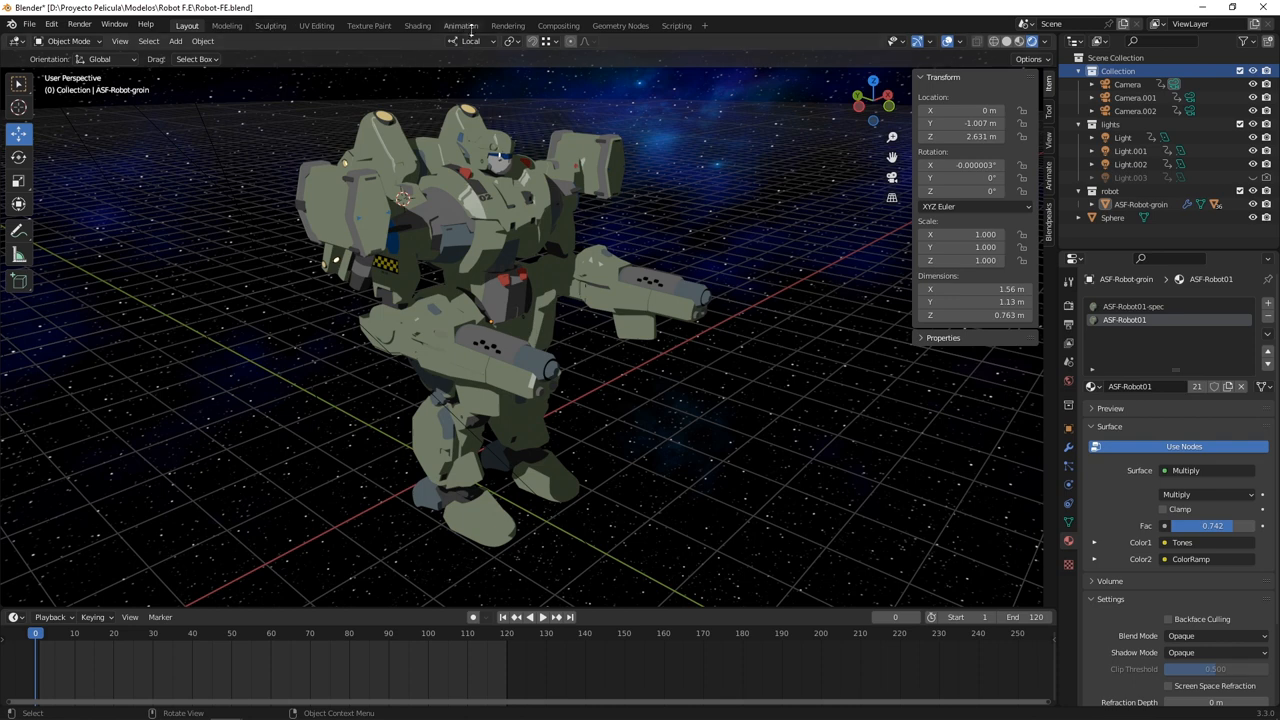
- Switch to the Animation workspace showing the camera preview, timeline and 120-frame 12 fps PNG output
click(460, 24)
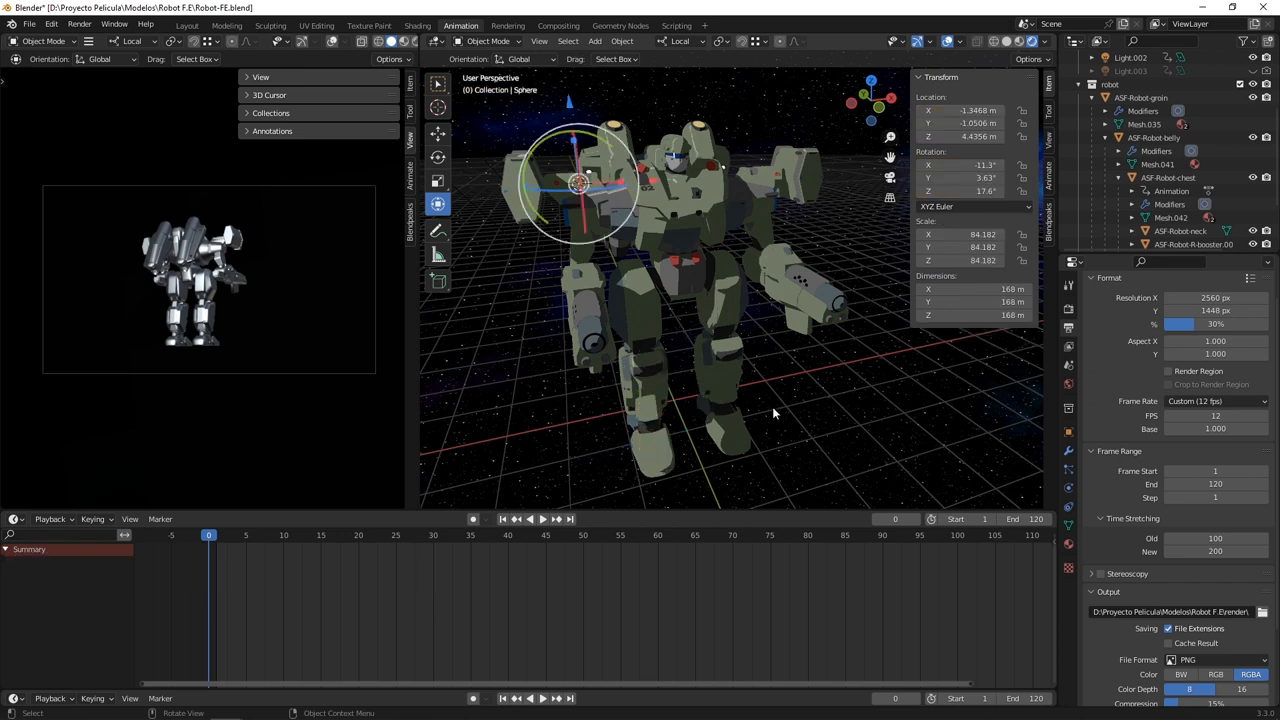
mouse_move(370, 494)
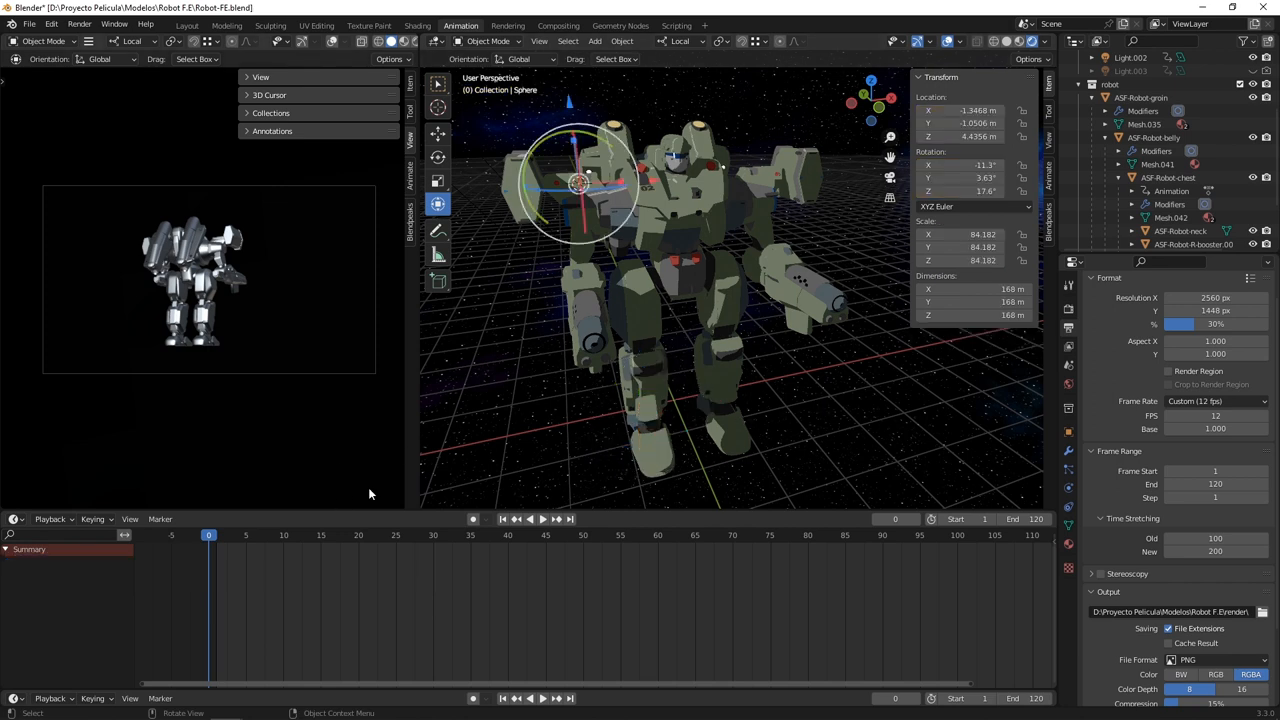
- Scrub the timeline from an early frame through frame 44 to later poses around frame 110
click(238, 536)
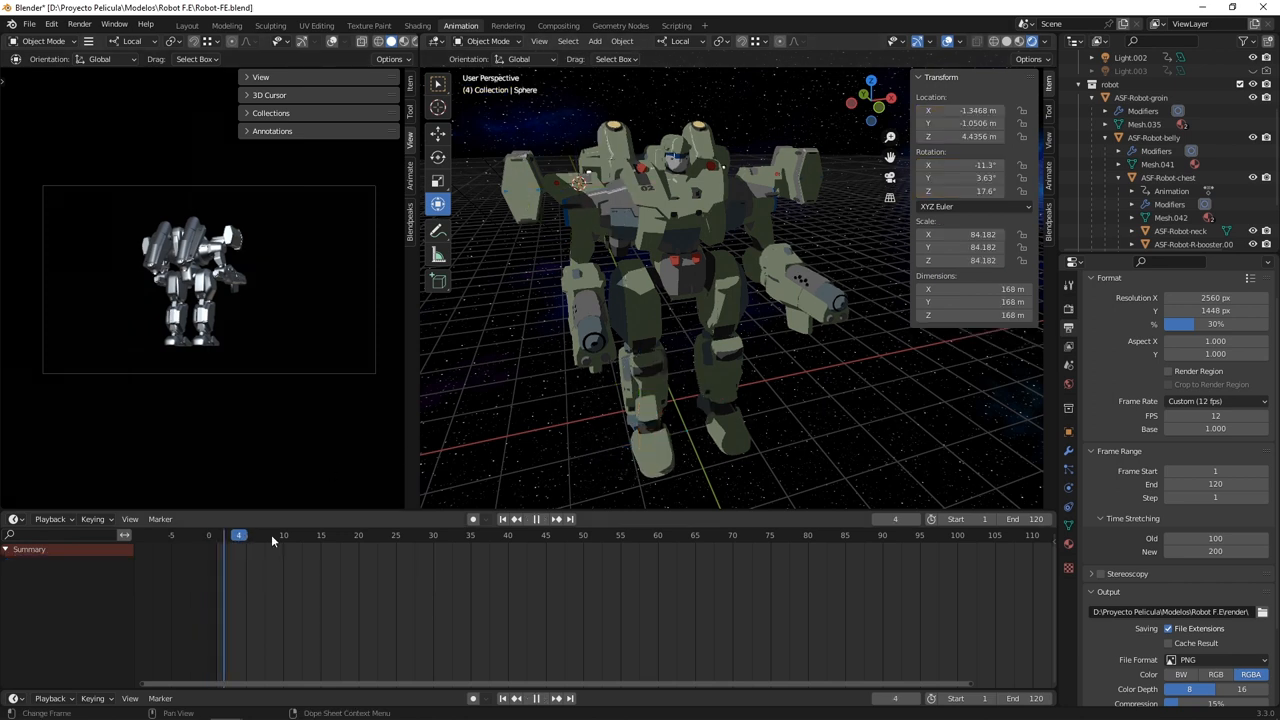
click(540, 536)
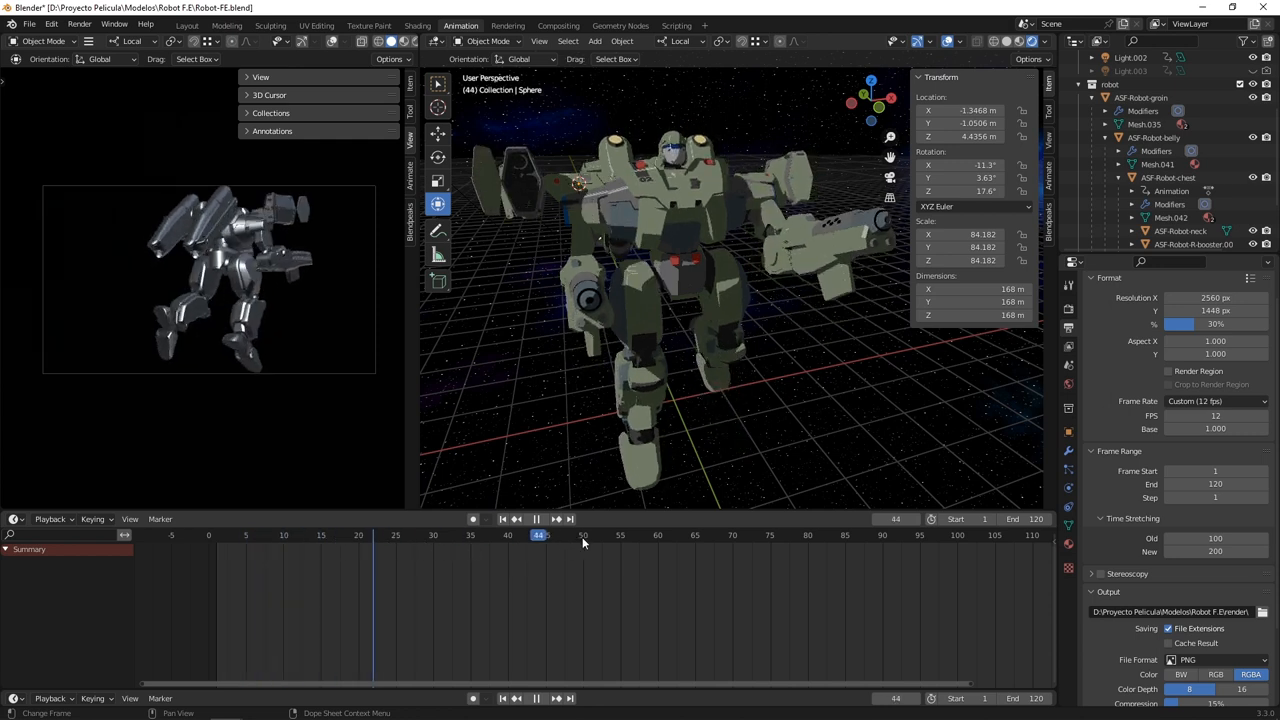
click(710, 536)
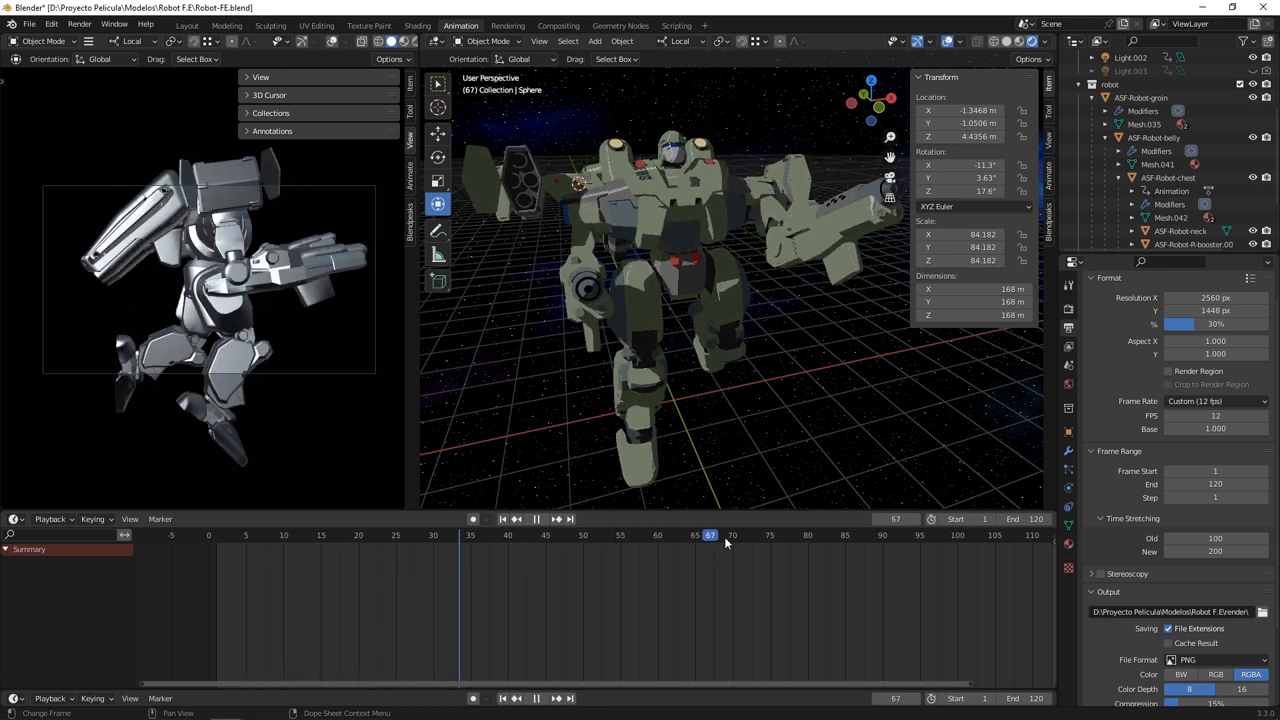
click(882, 536)
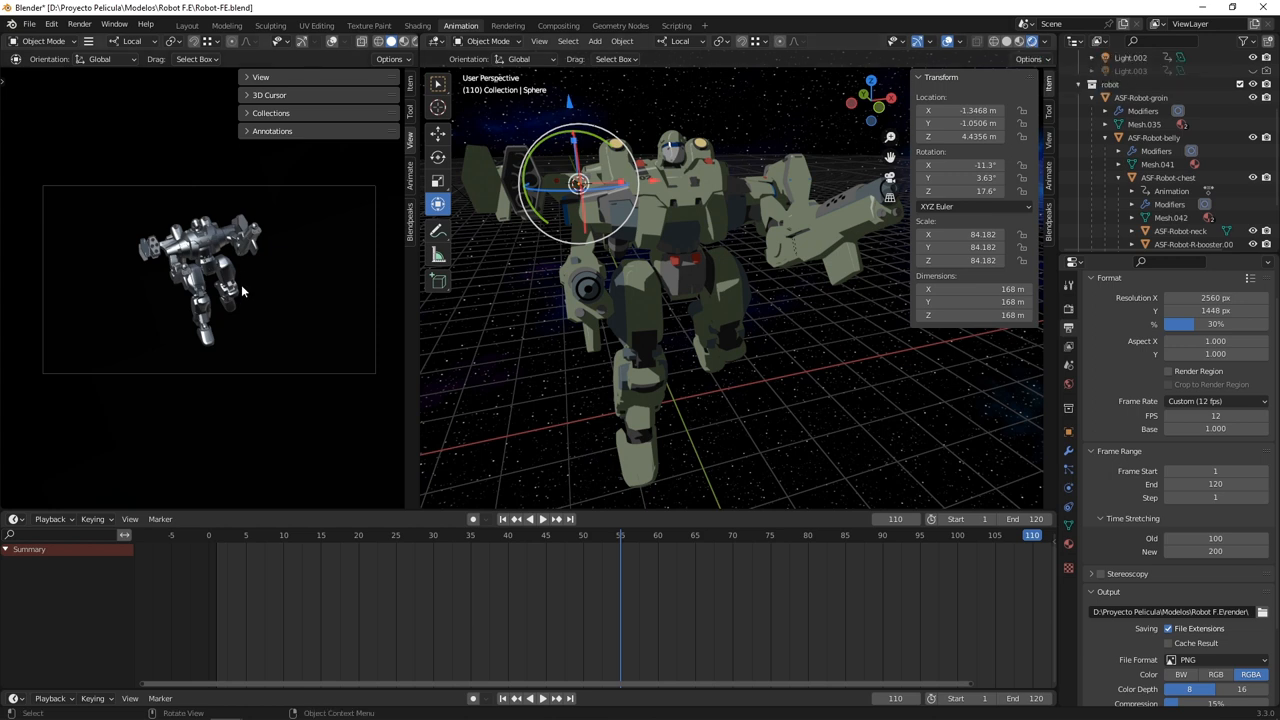
mouse_move(558, 24)
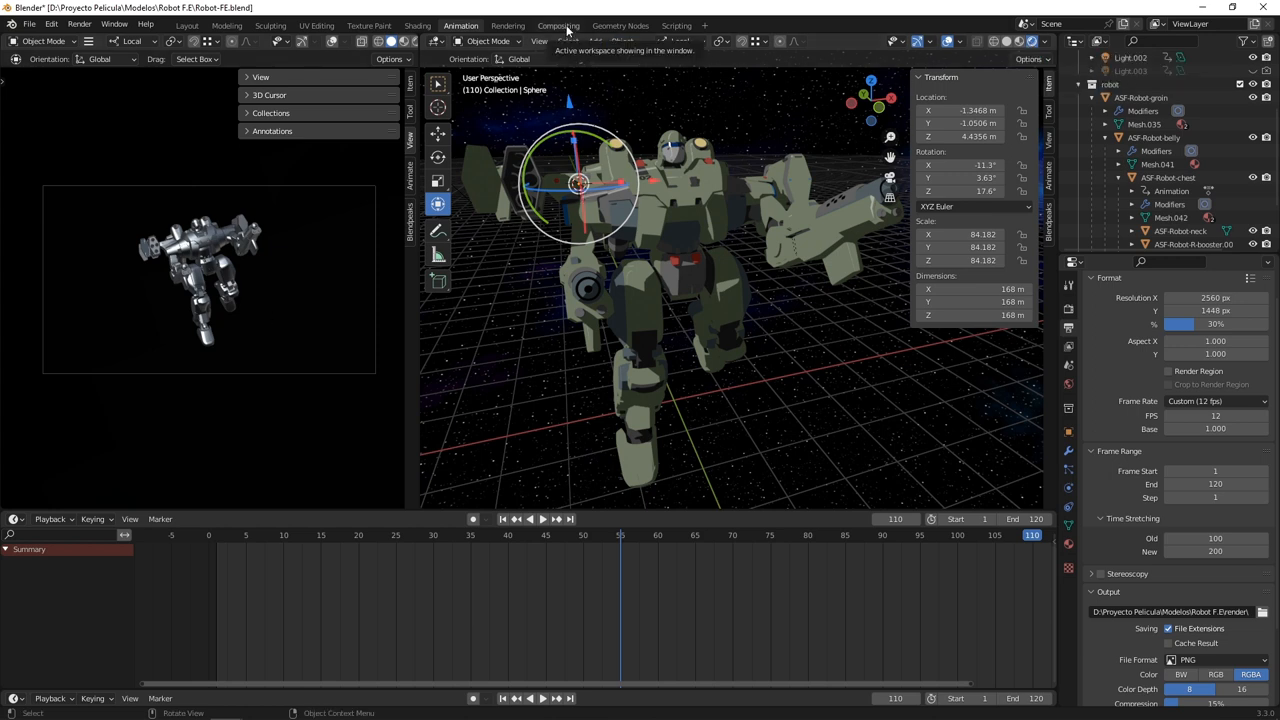
mouse_move(320, 262)
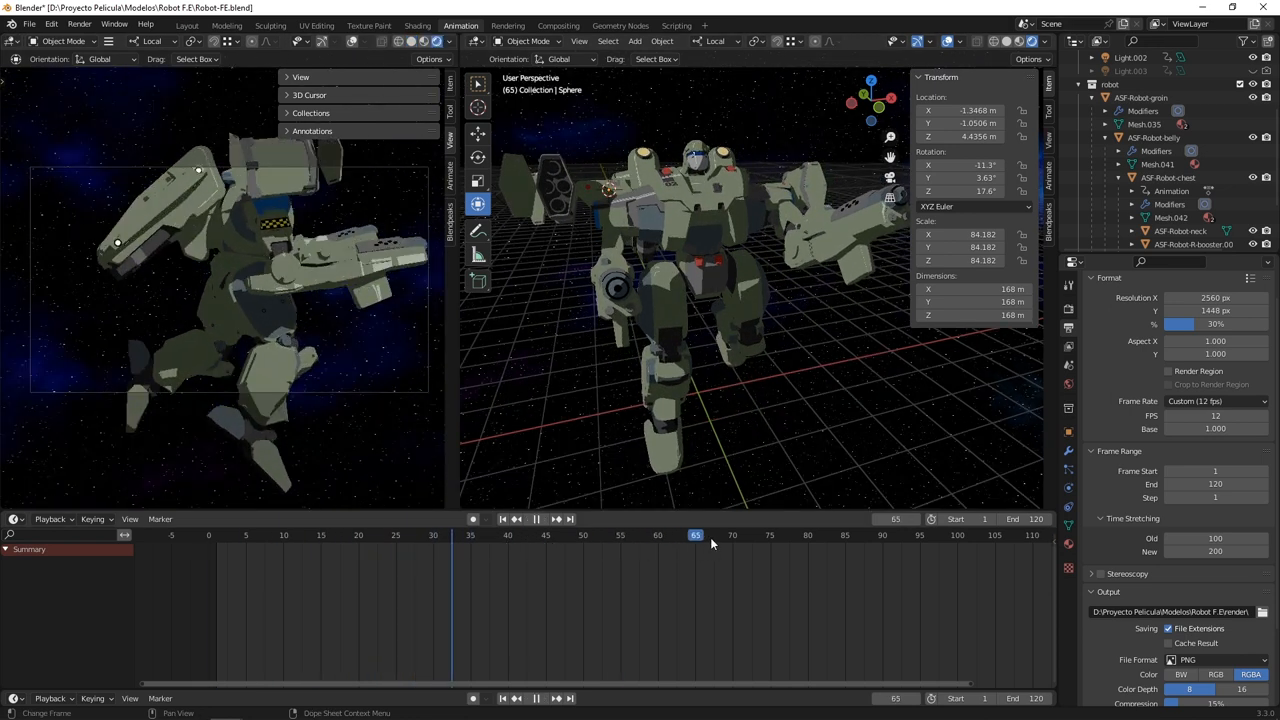
click(808, 536)
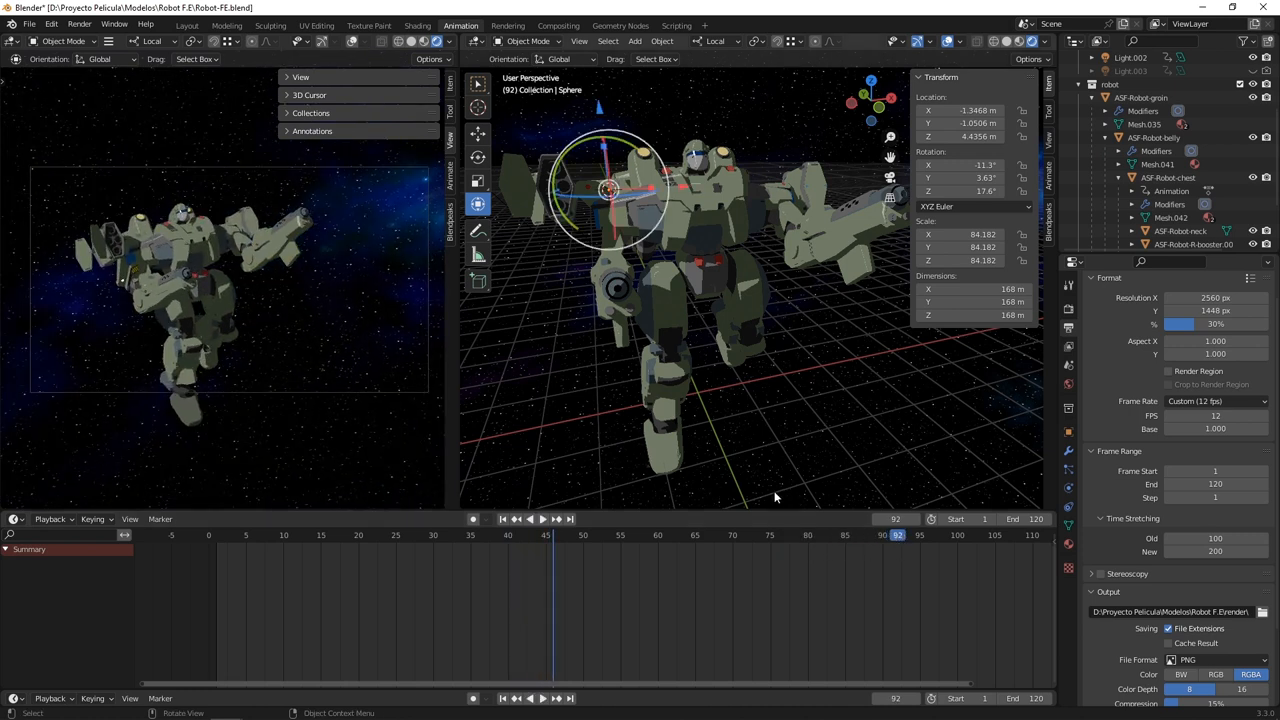
mouse_move(728, 448)
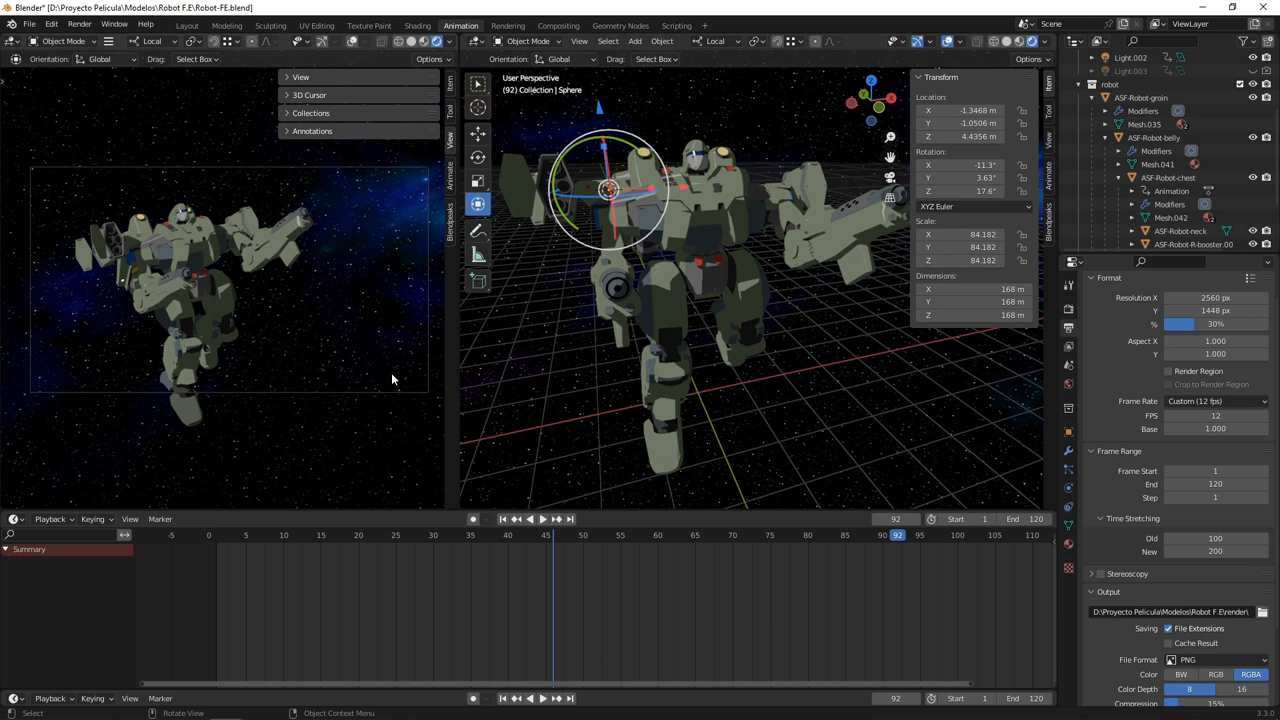
mouse_move(388, 548)
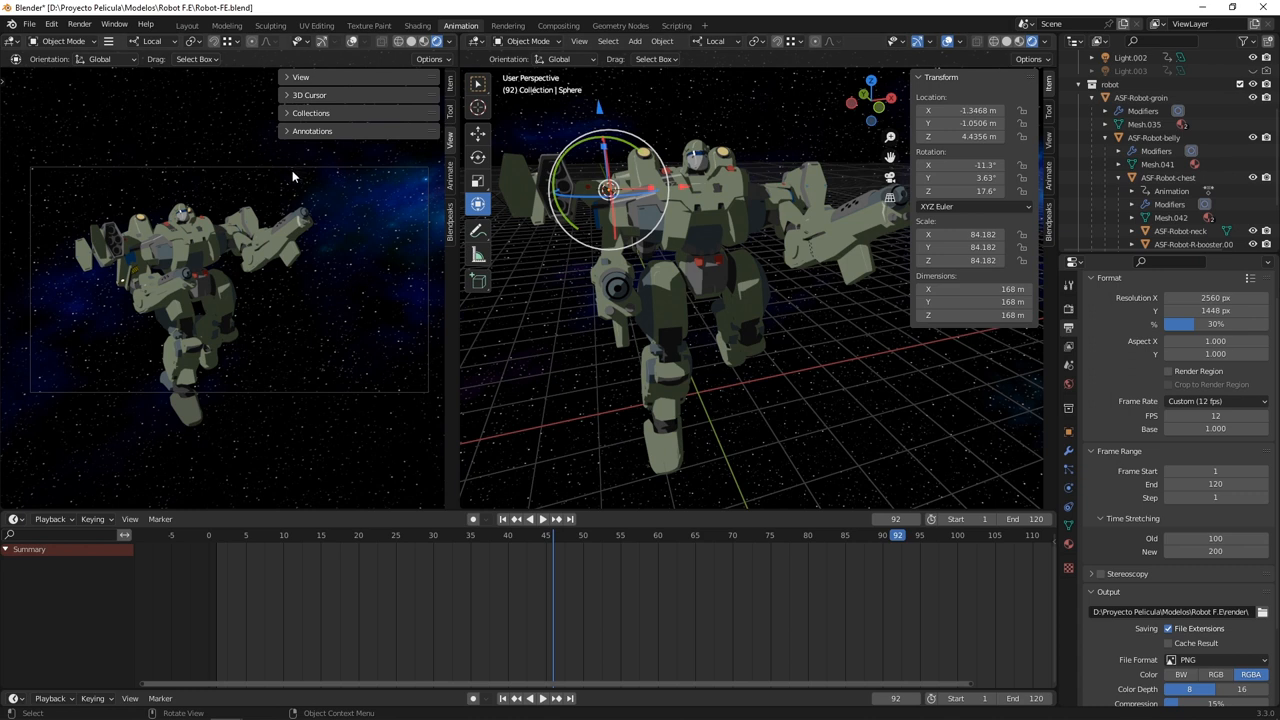
mouse_move(250, 310)
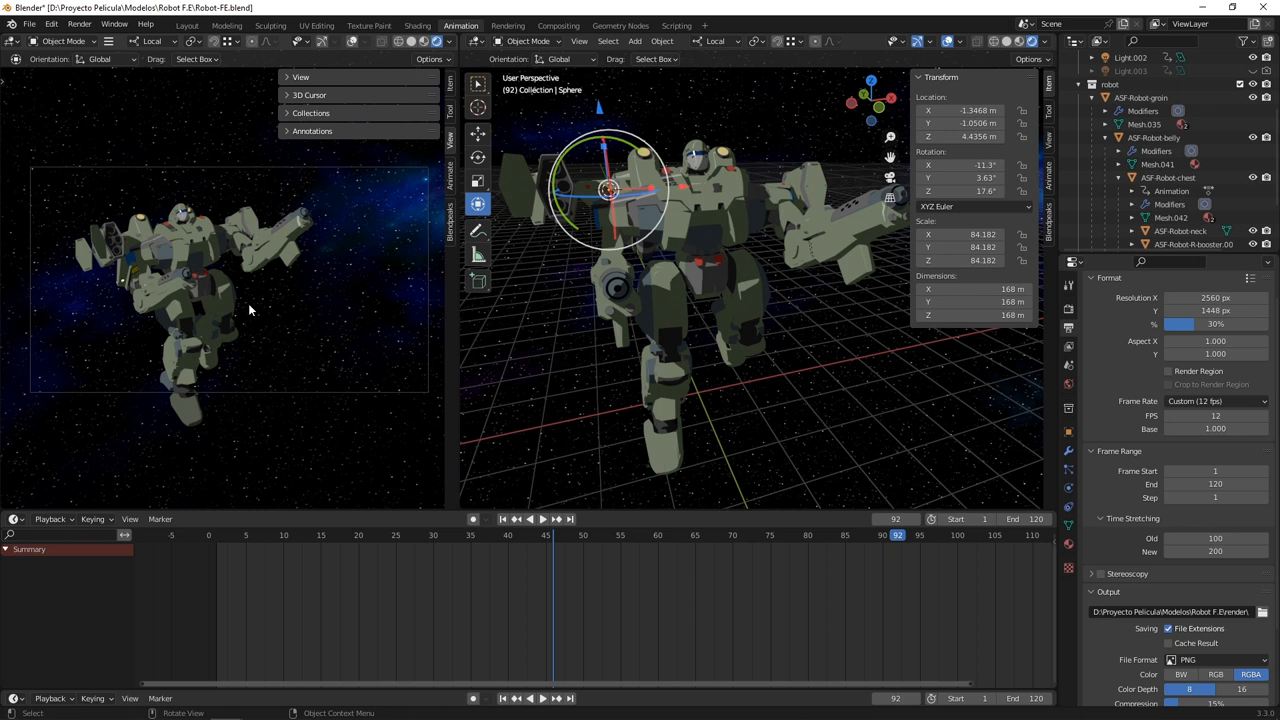
mouse_move(558, 24)
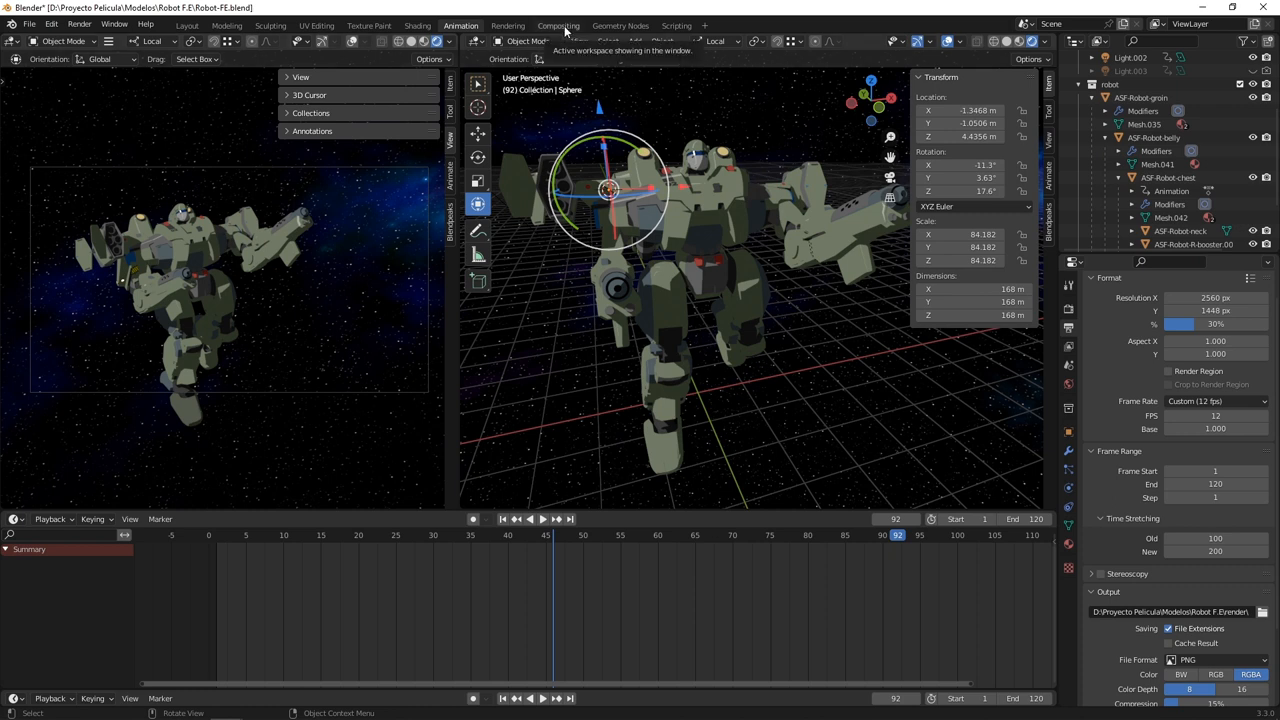
- Switch to the Compositing workspace and enlarge the render-pass node tree for a closer look
click(558, 24)
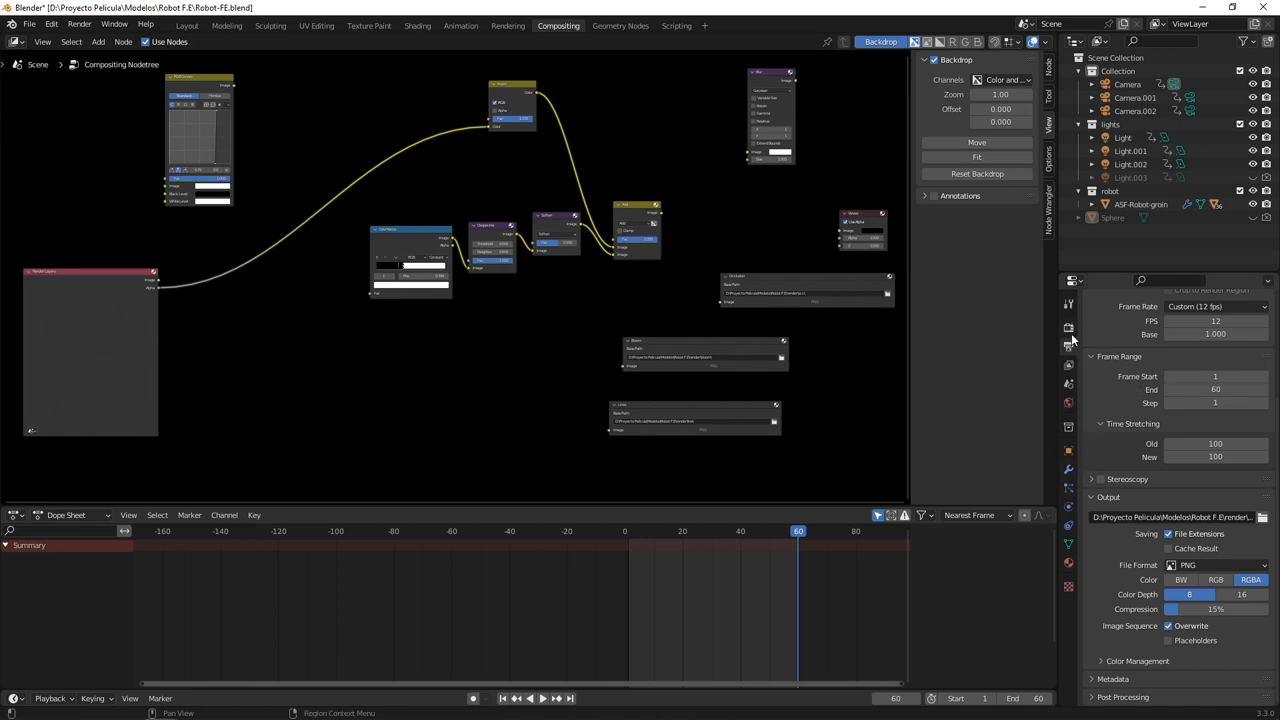
click(1068, 346)
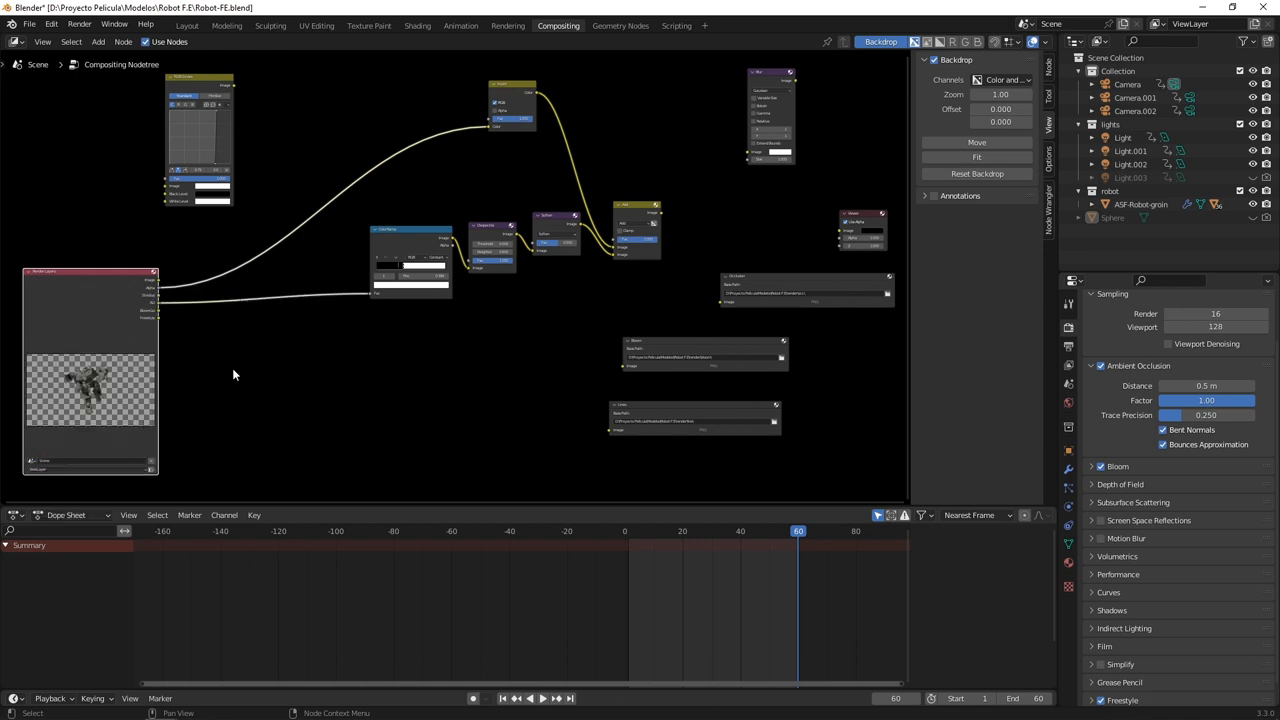
drag(156, 310, 630, 368)
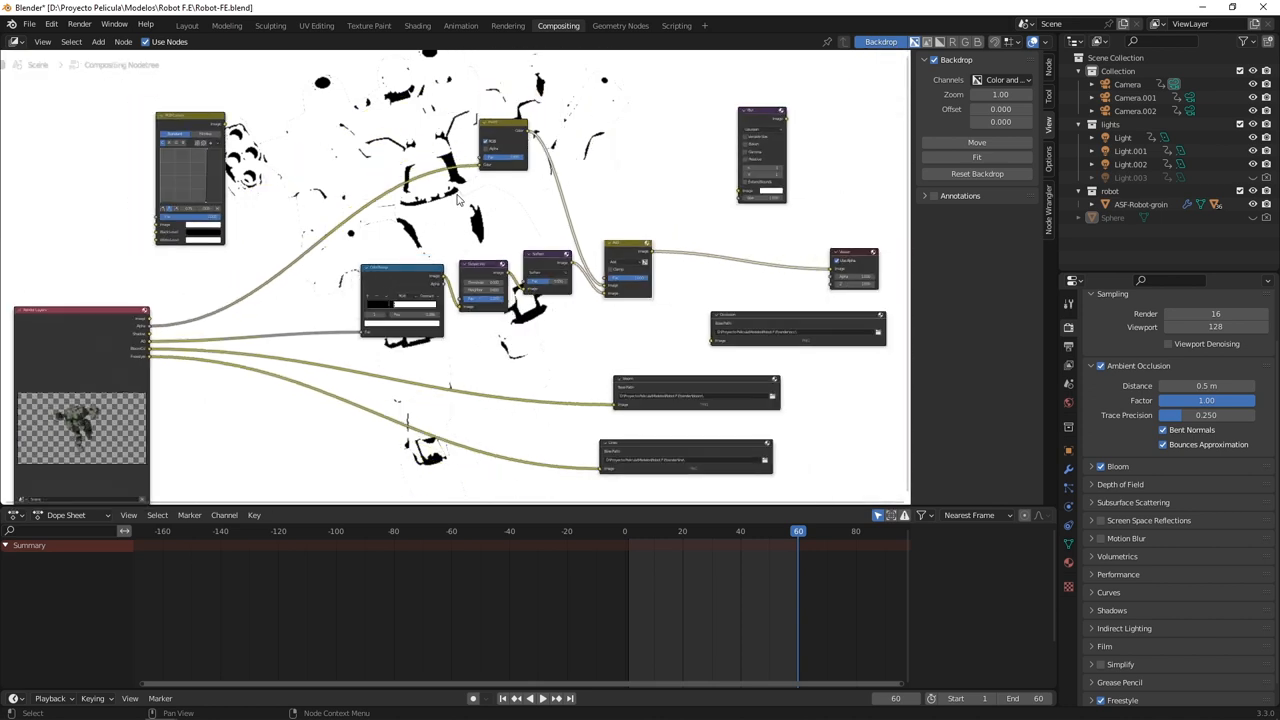
mouse_move(344, 154)
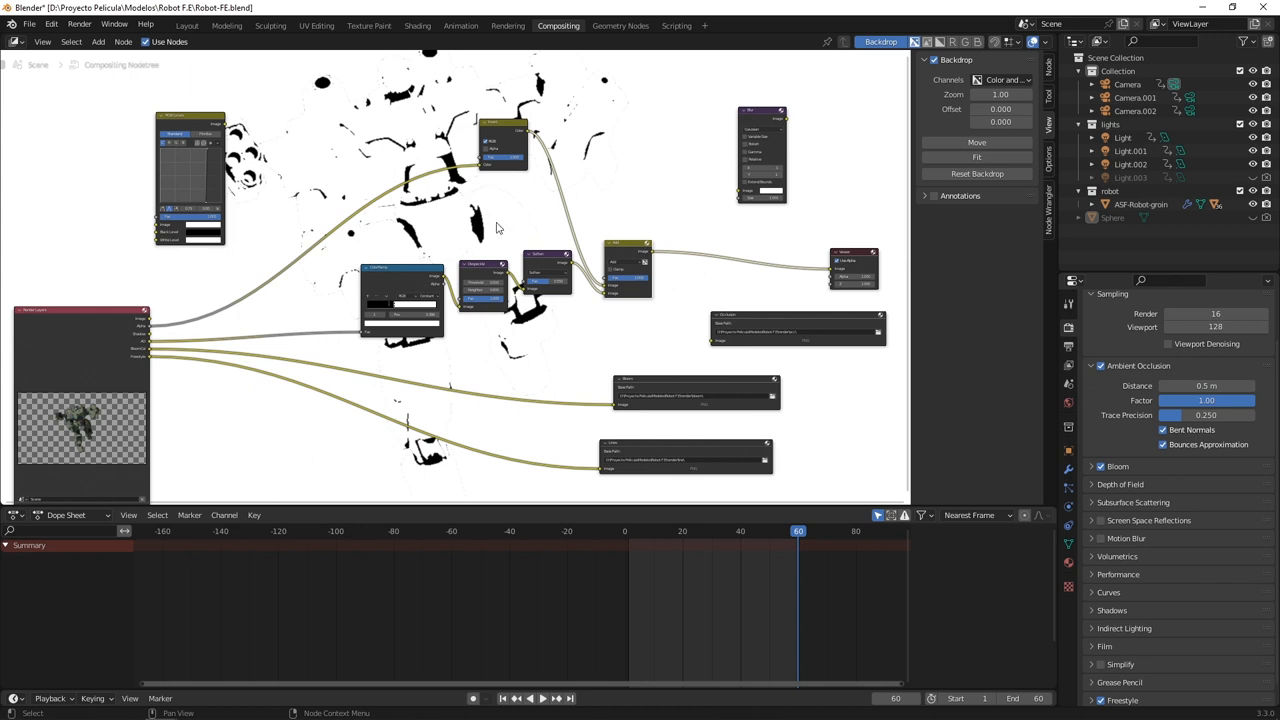
mouse_move(552, 392)
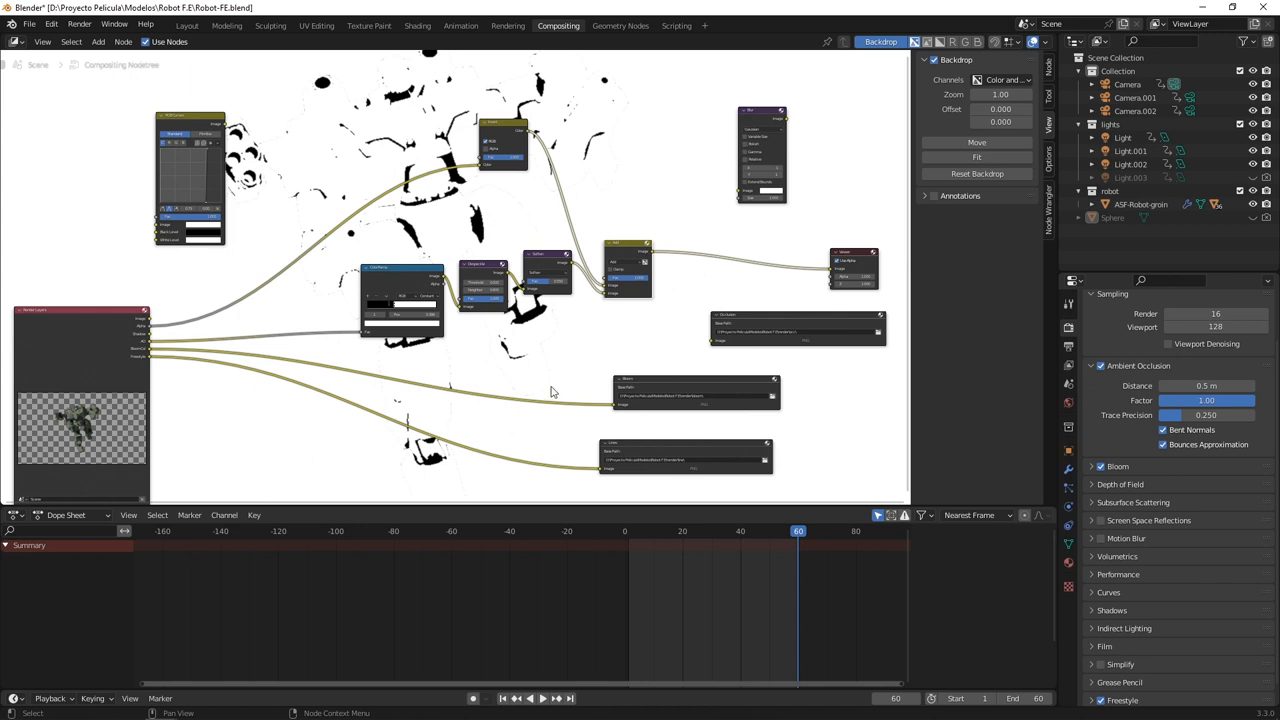
mouse_move(630, 236)
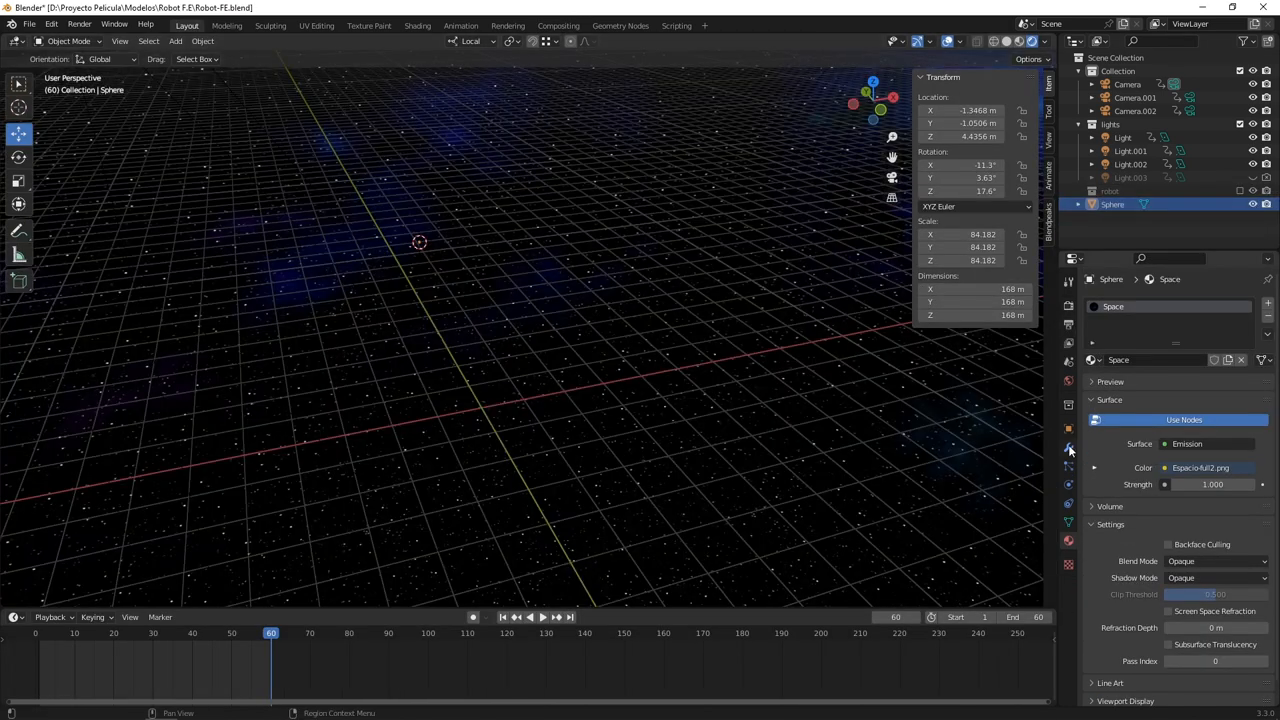
- In Output Properties set Frame End to 120 and browse for the rendered frames' save folder
click(1068, 324)
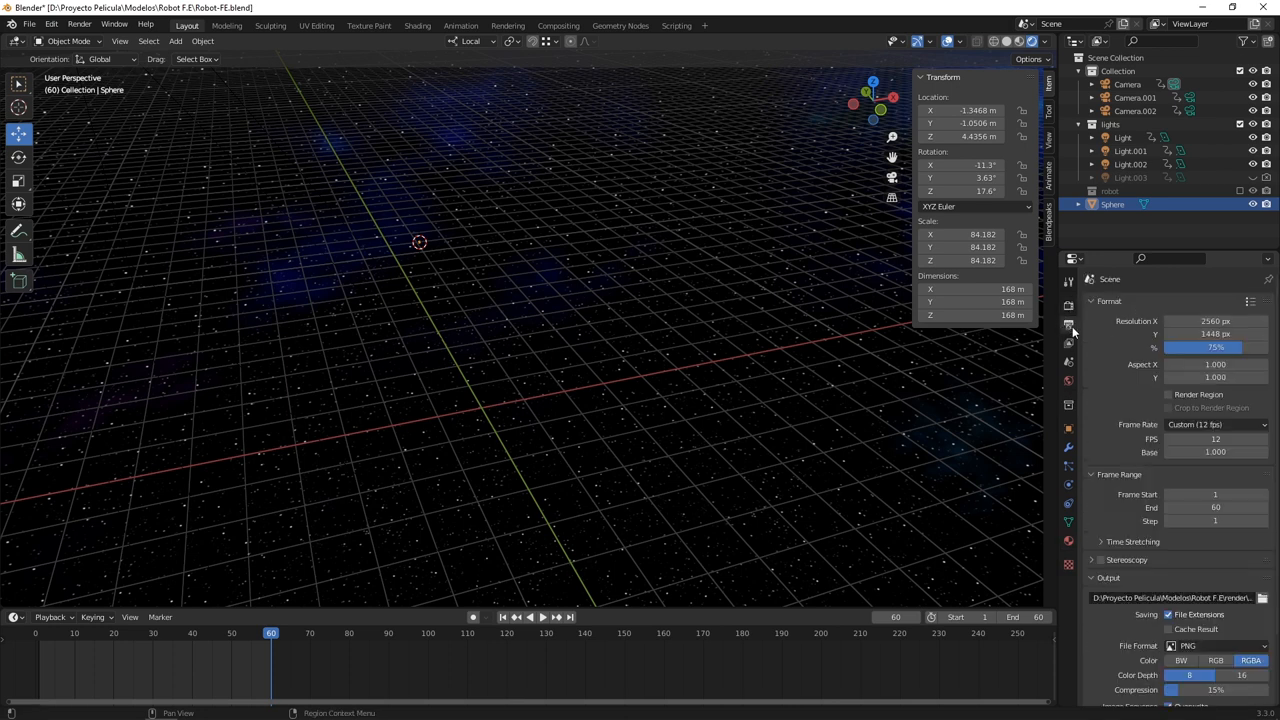
click(1128, 540)
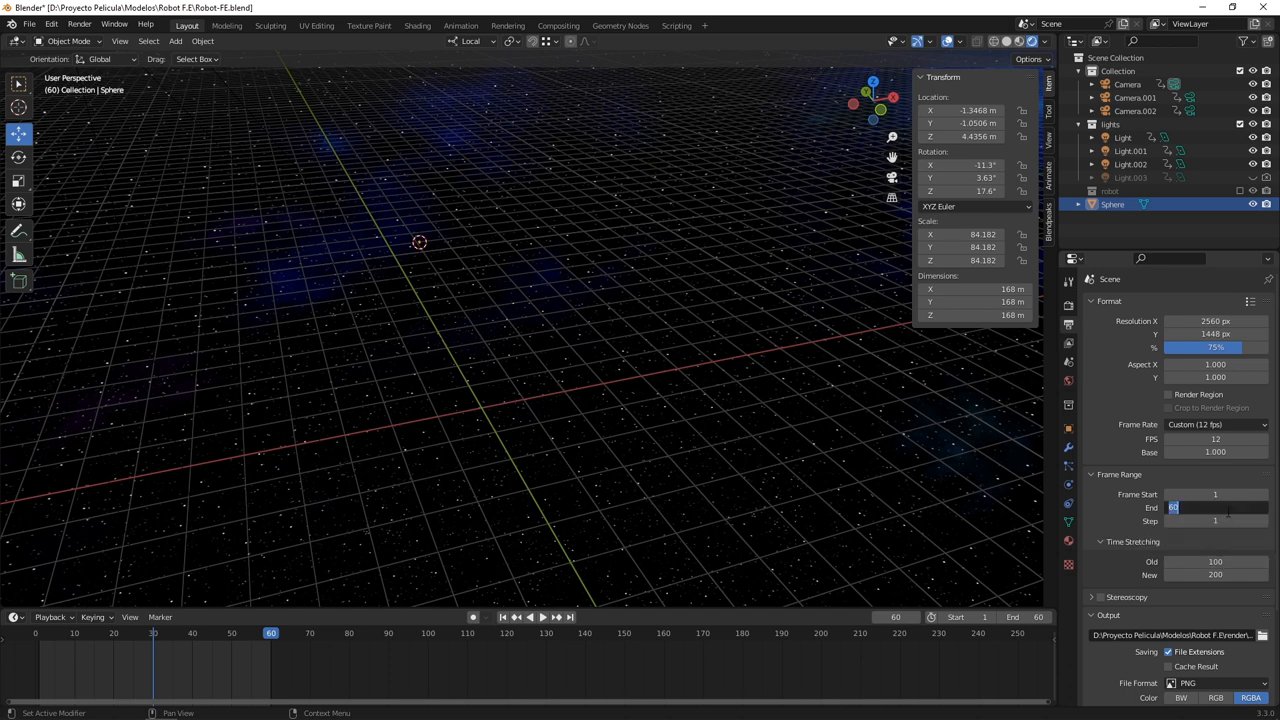
text(120)
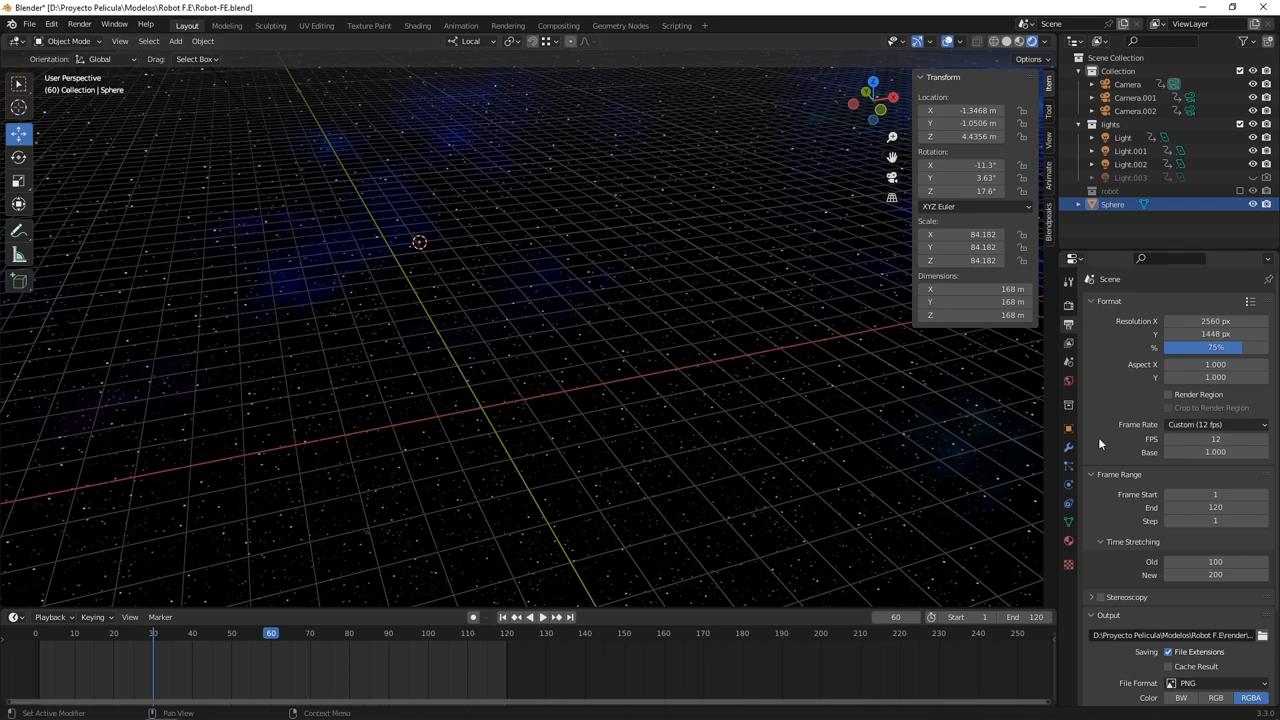
click(1262, 580)
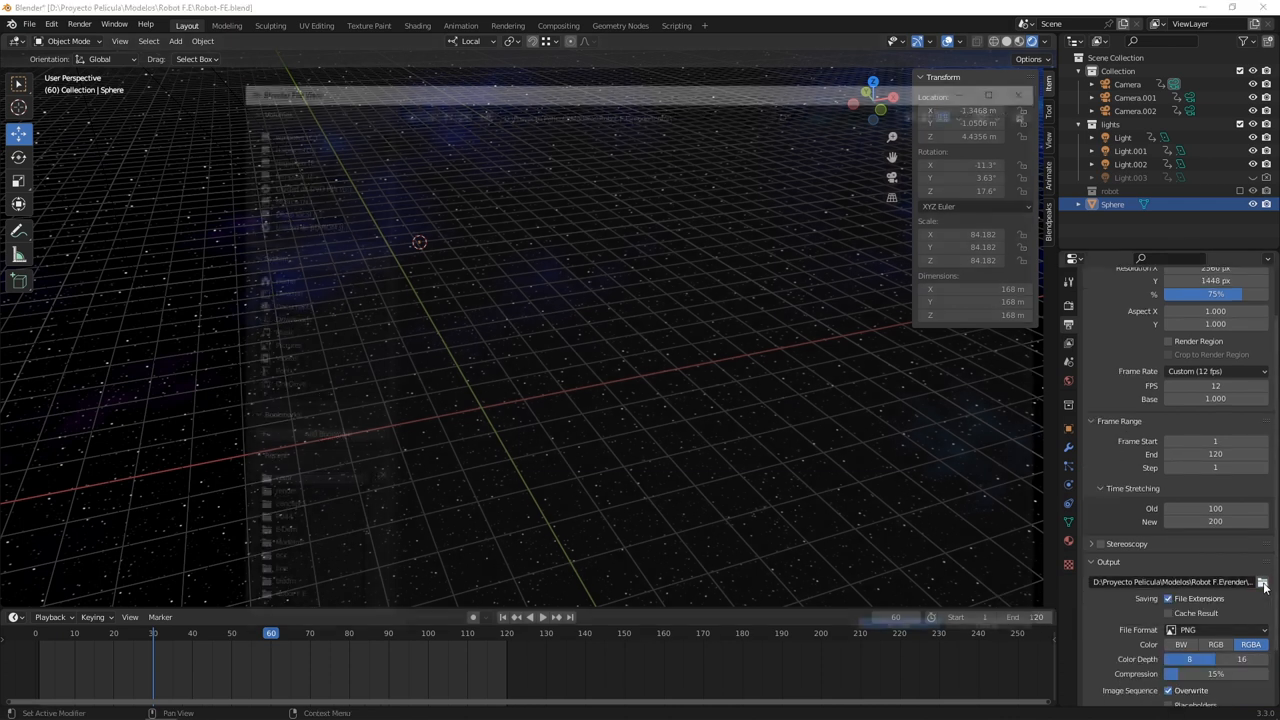
click(1262, 580)
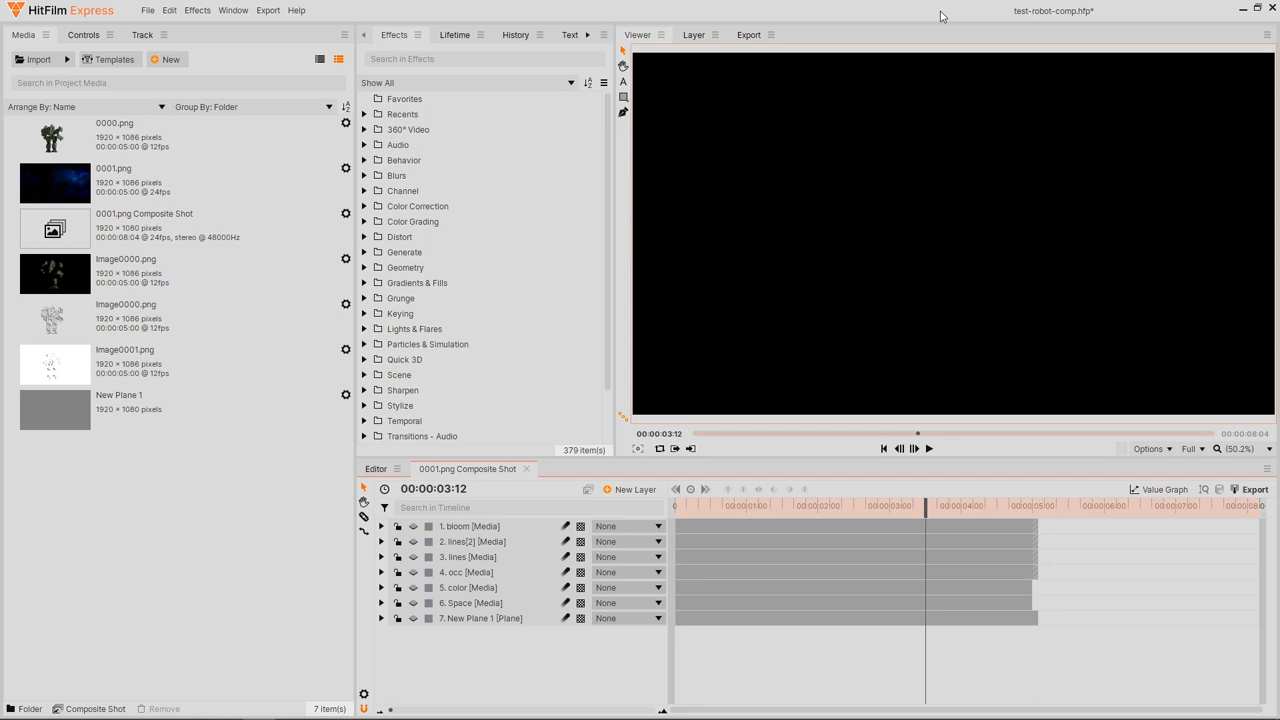
click(144, 228)
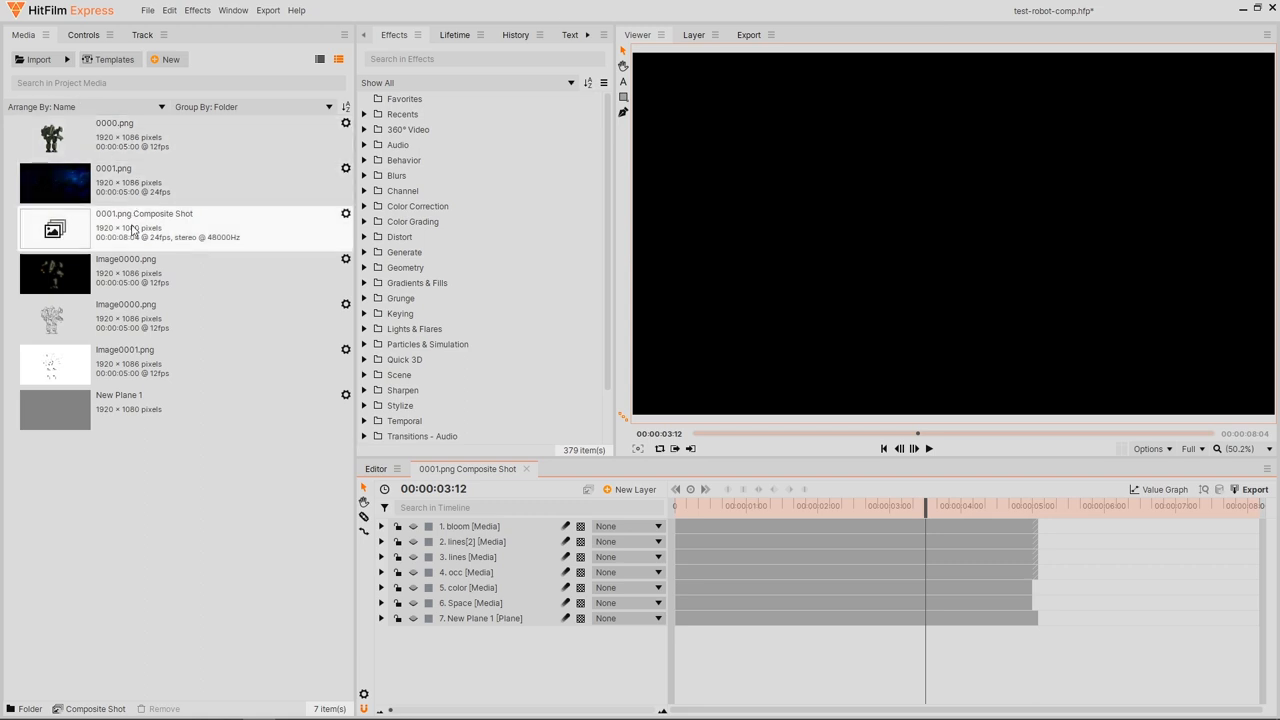
click(150, 136)
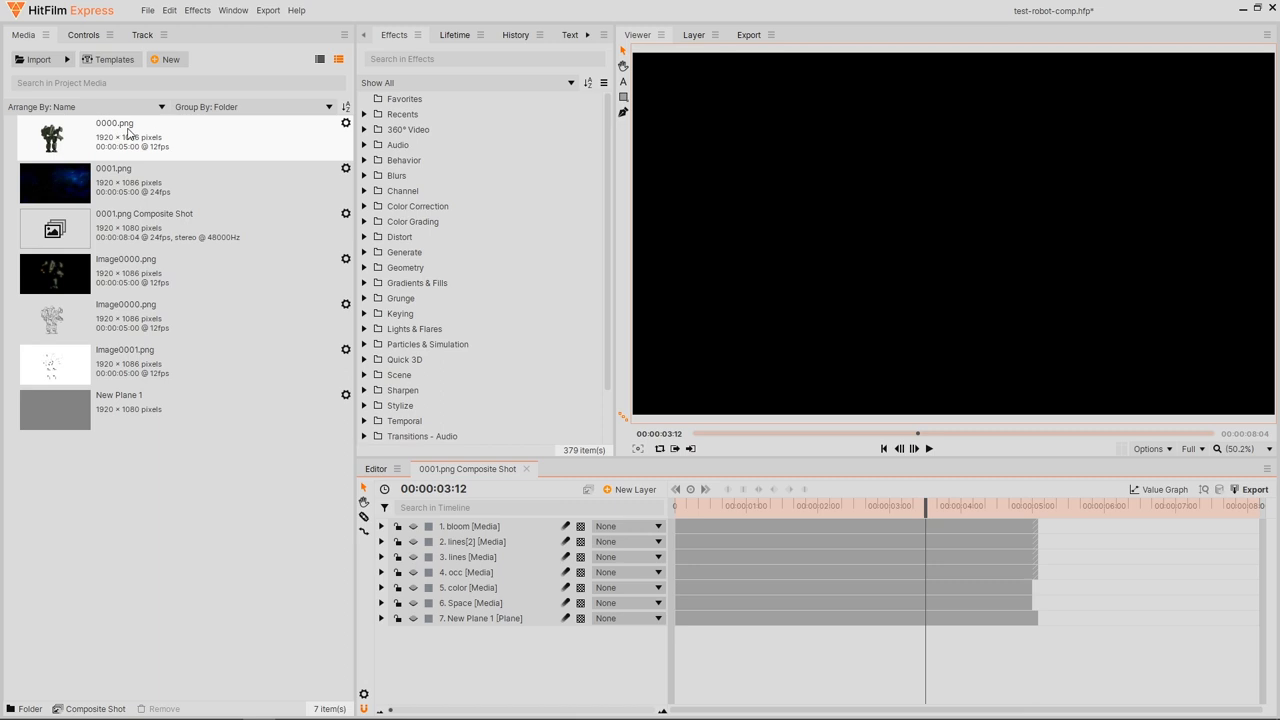
mouse_move(150, 158)
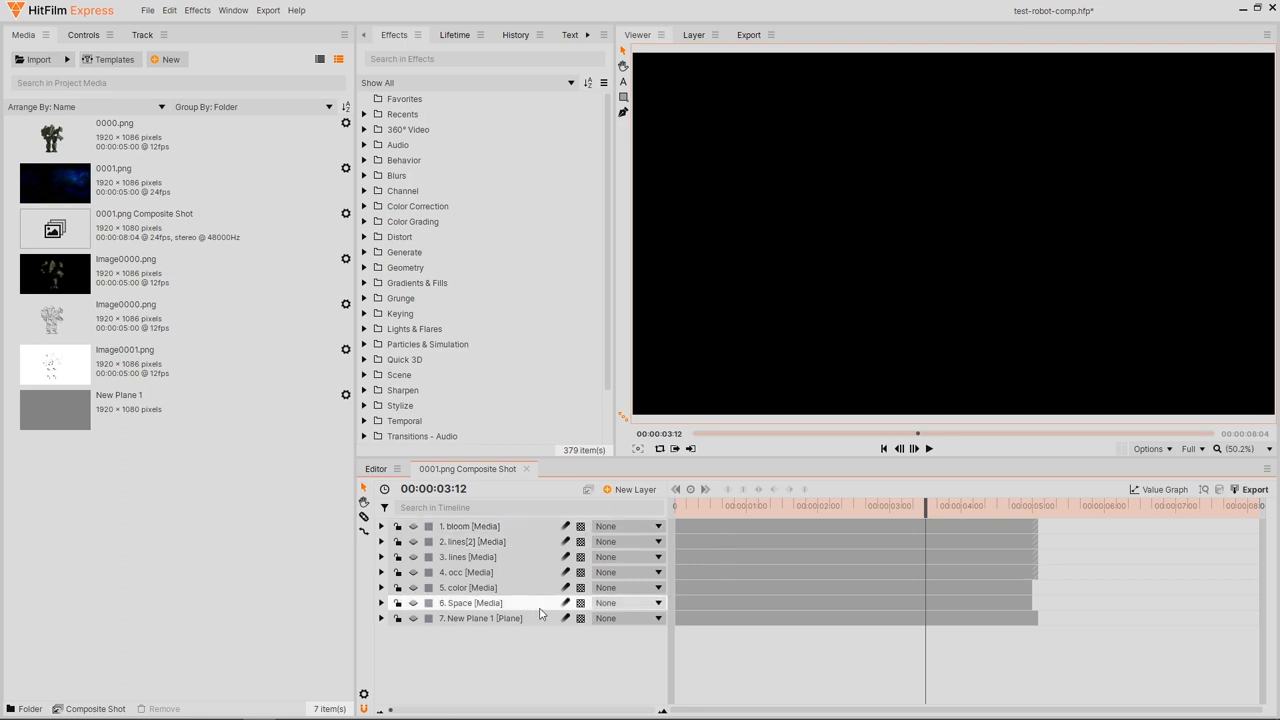
click(116, 136)
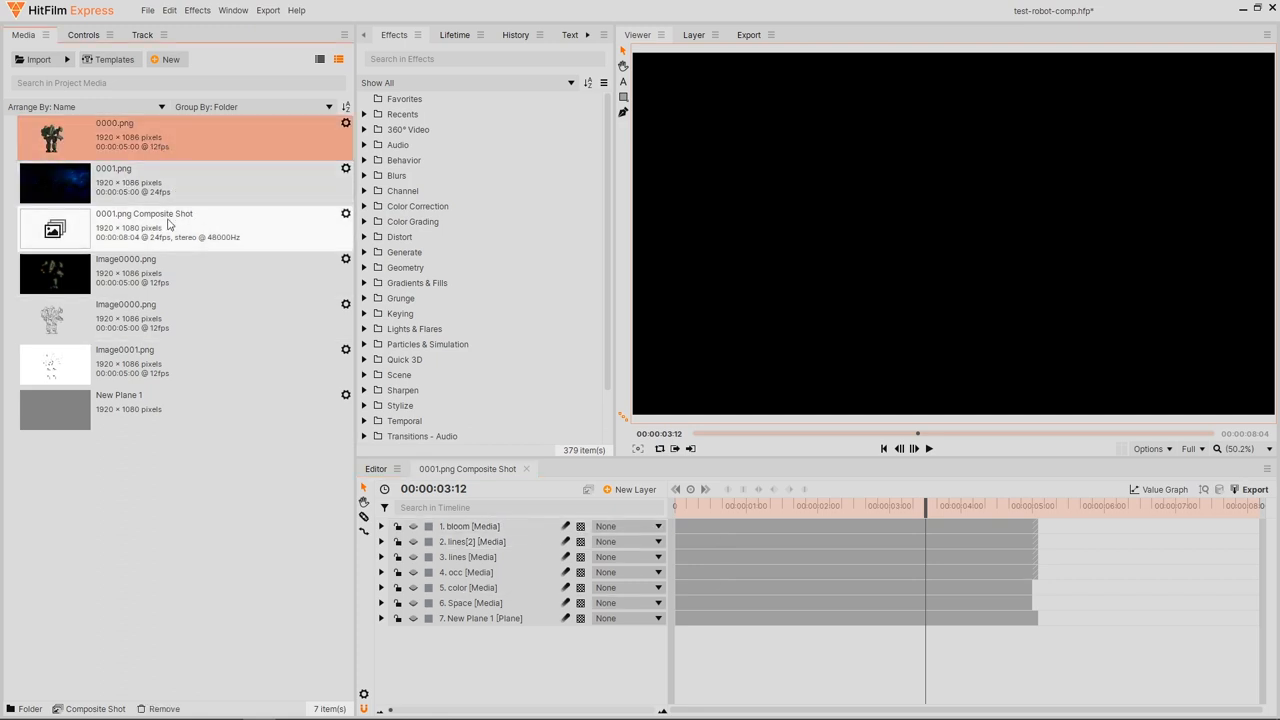
click(120, 180)
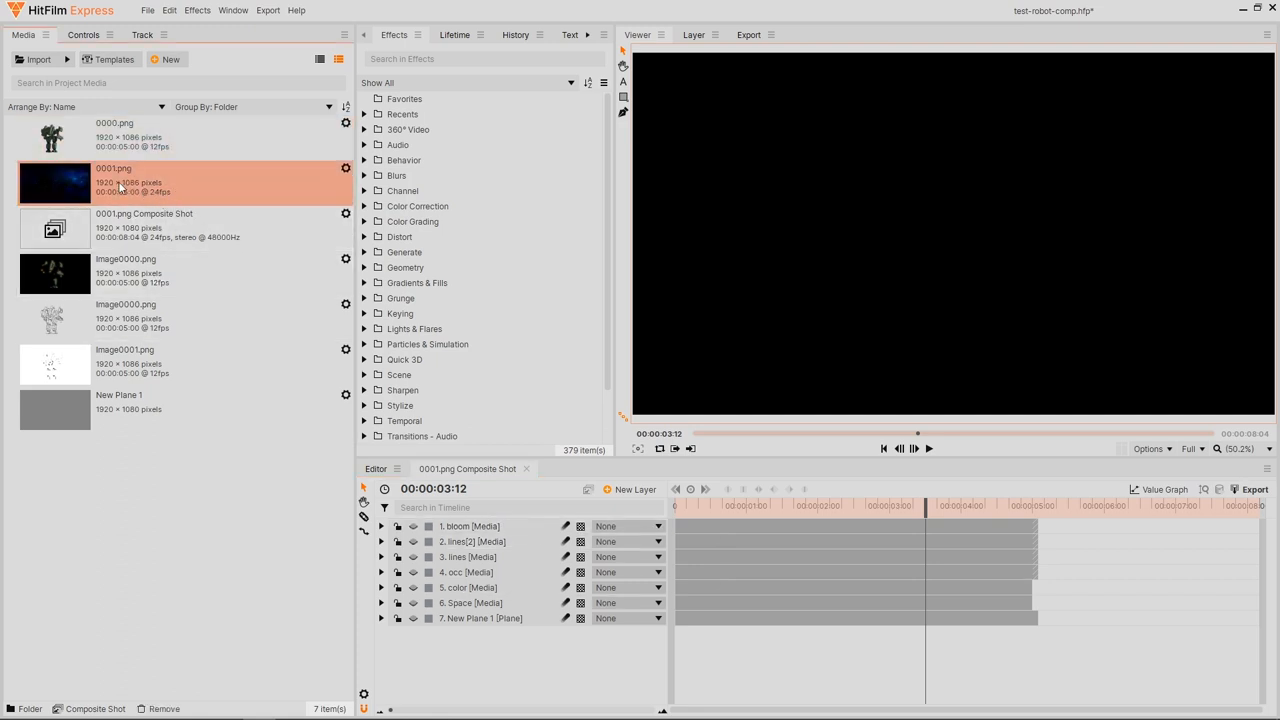
click(144, 224)
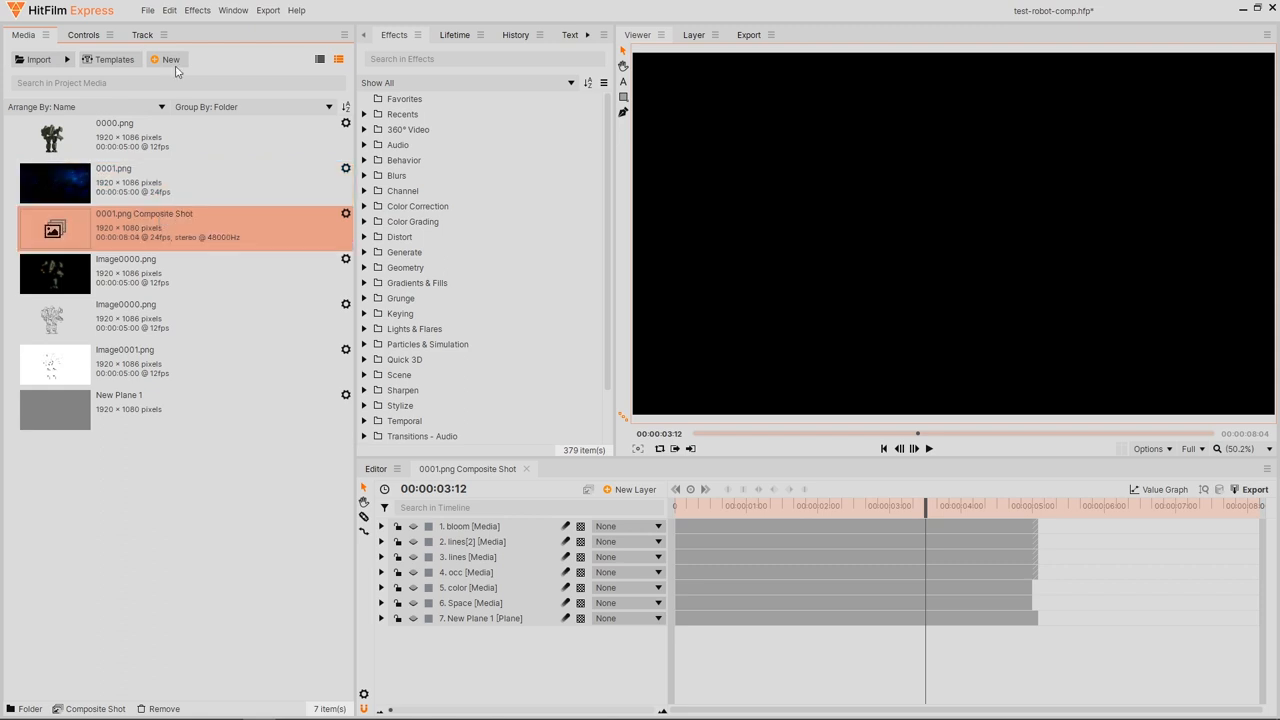
click(148, 10)
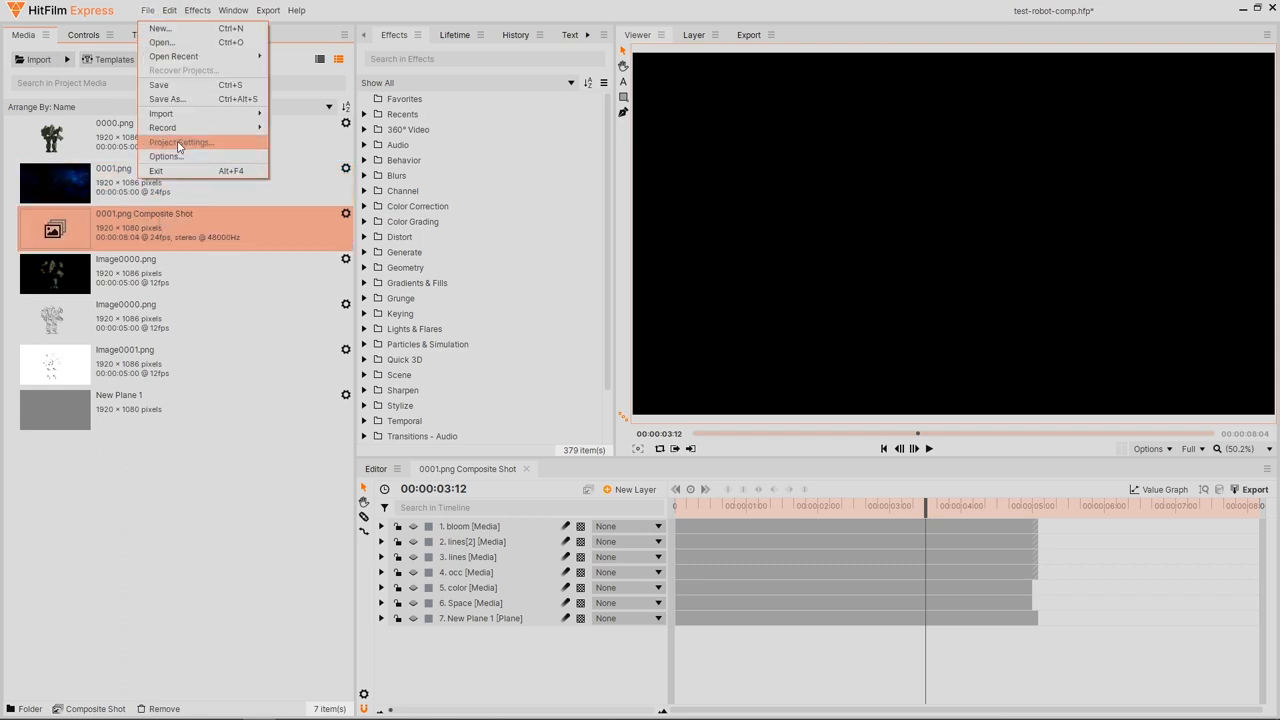
click(180, 142)
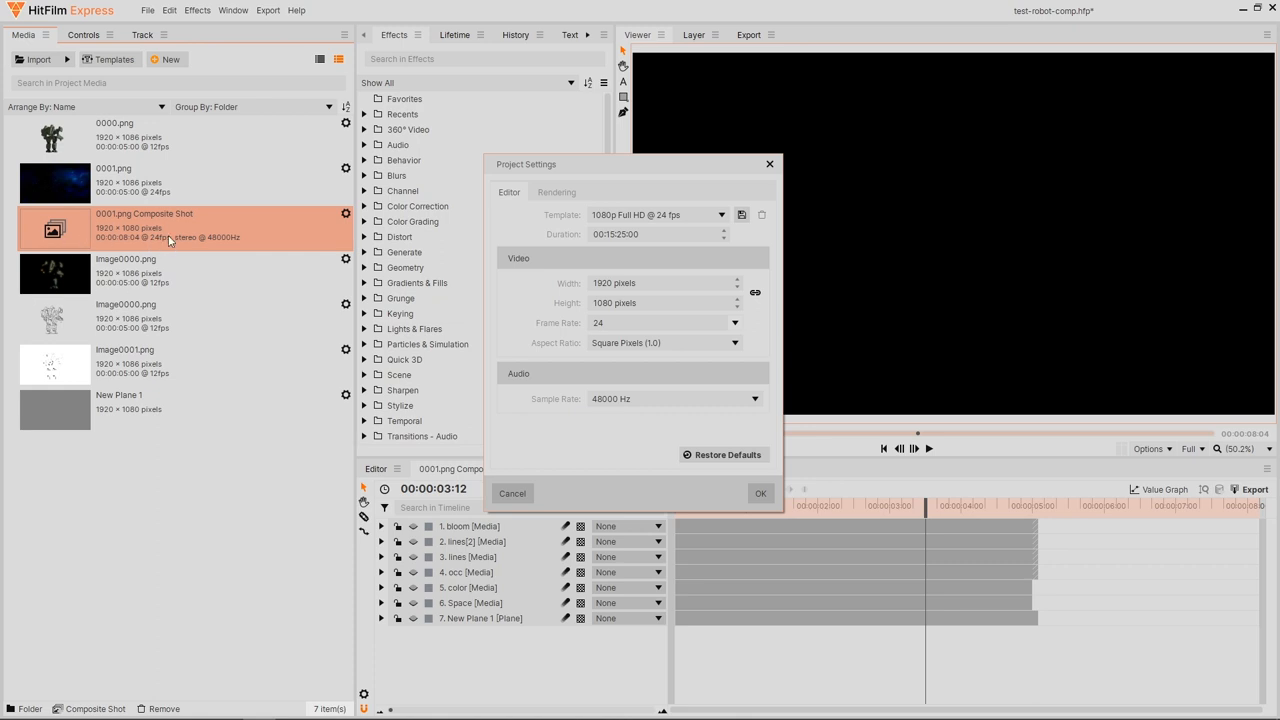
click(760, 492)
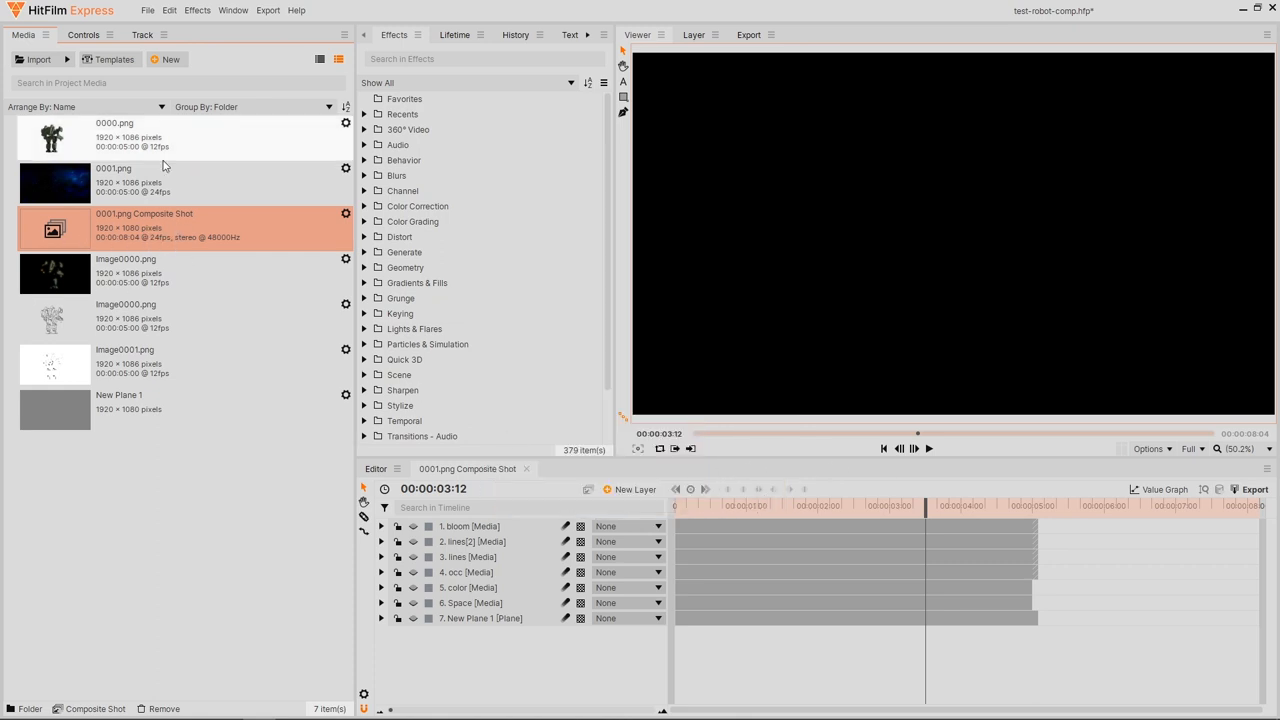
- Refresh the viewer with the composite frame and scrub the playhead from an early frame toward the shot's end
click(412, 602)
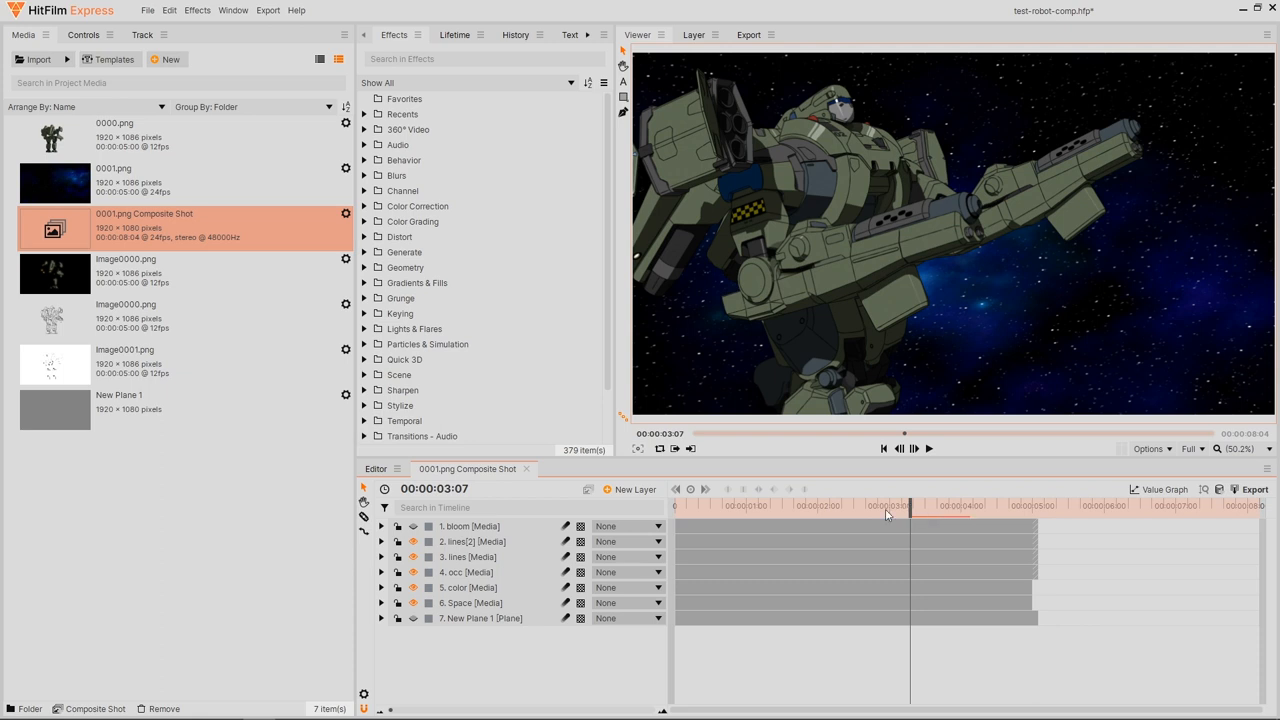
click(412, 526)
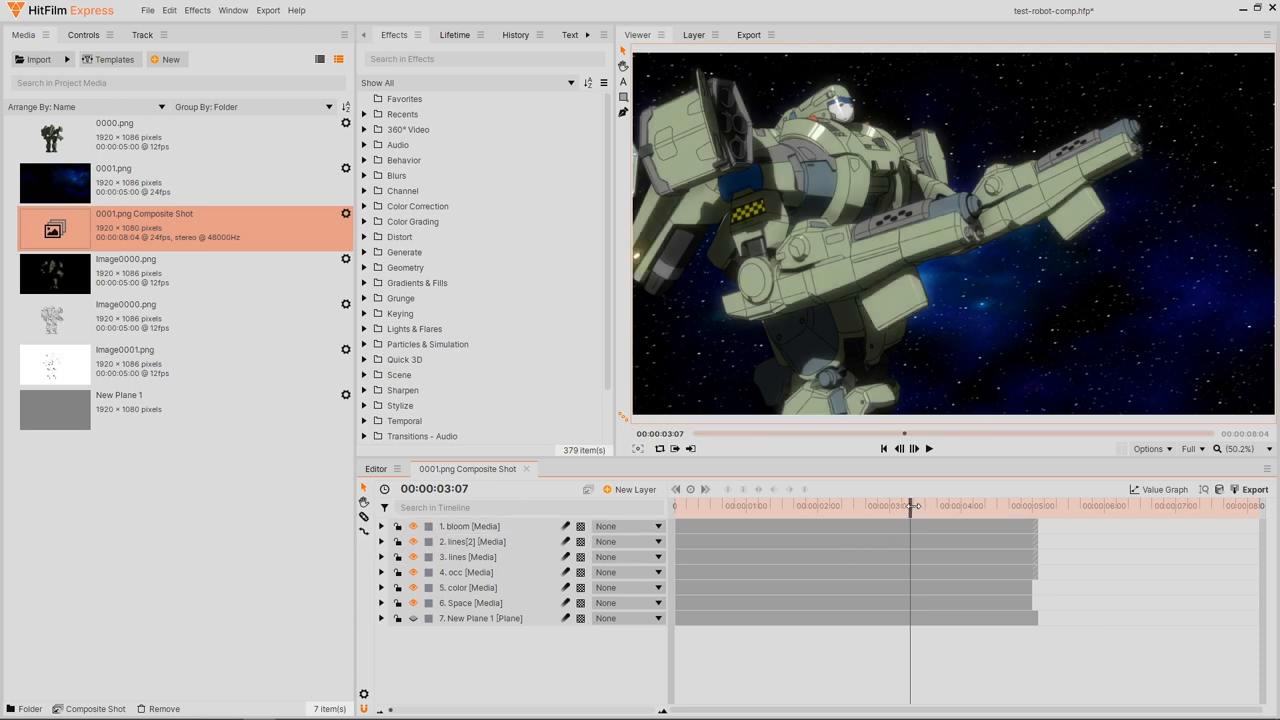
click(736, 504)
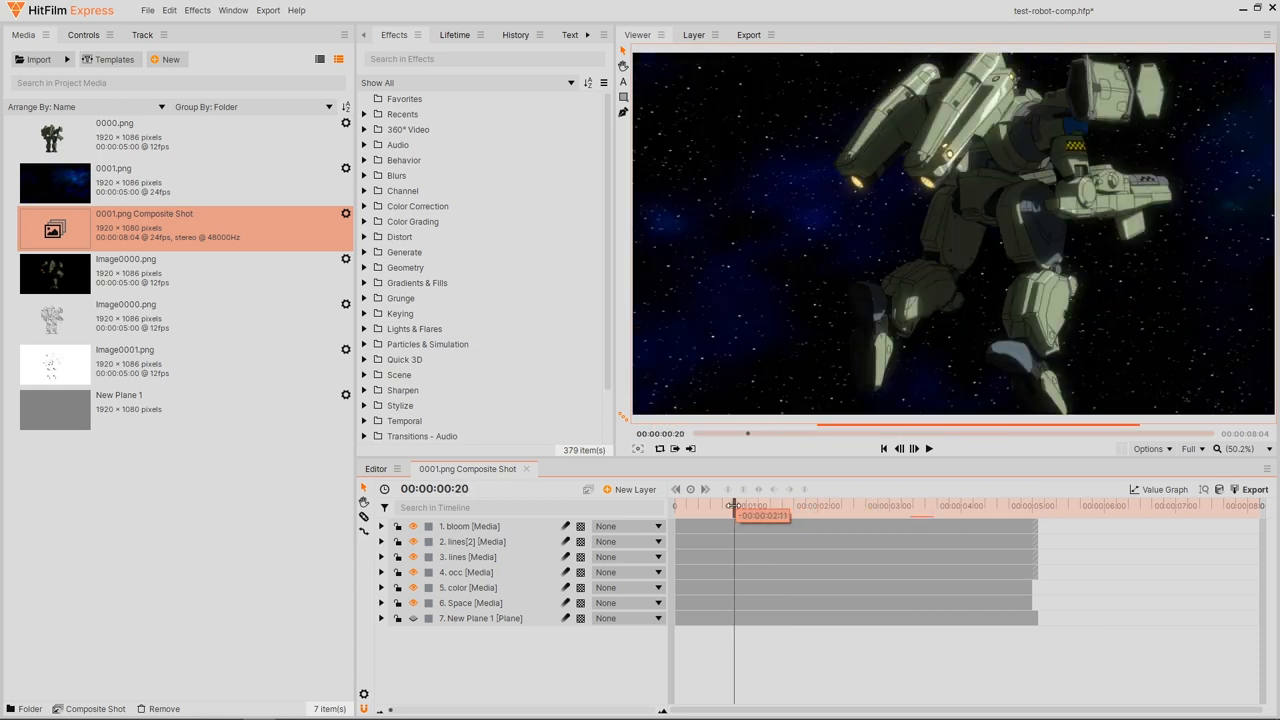
drag(736, 504, 784, 504)
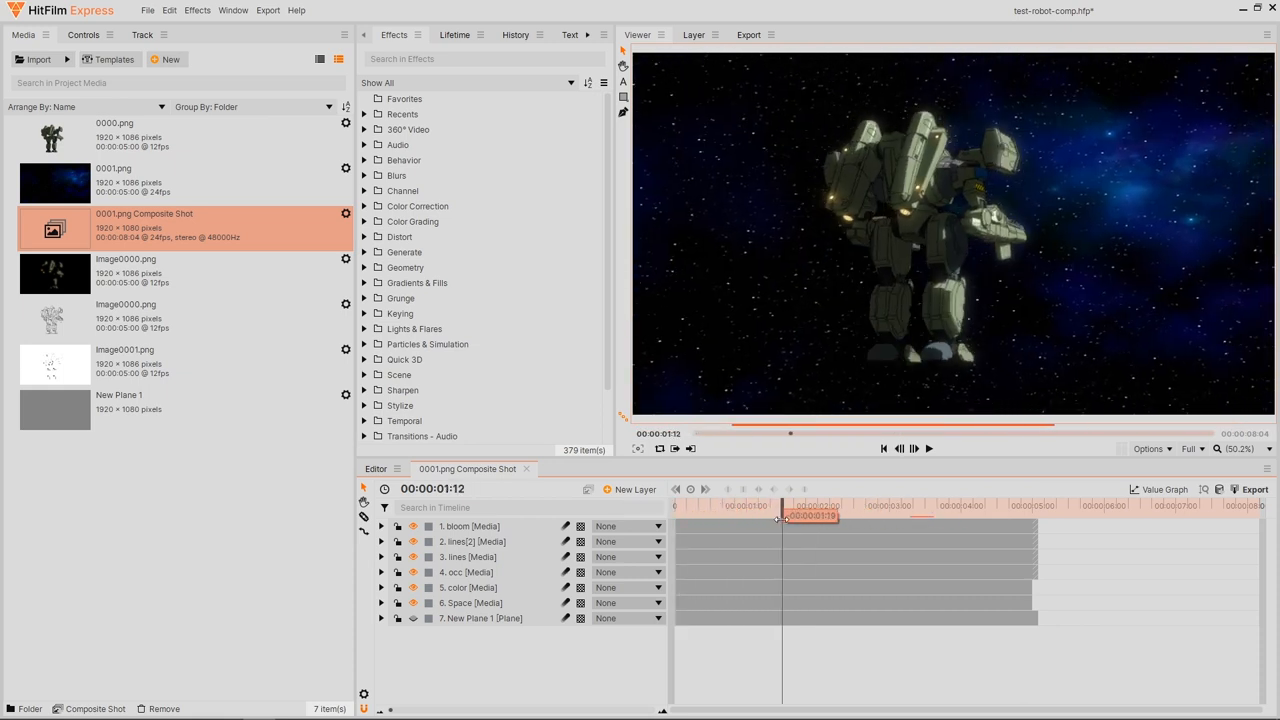
drag(780, 516, 898, 516)
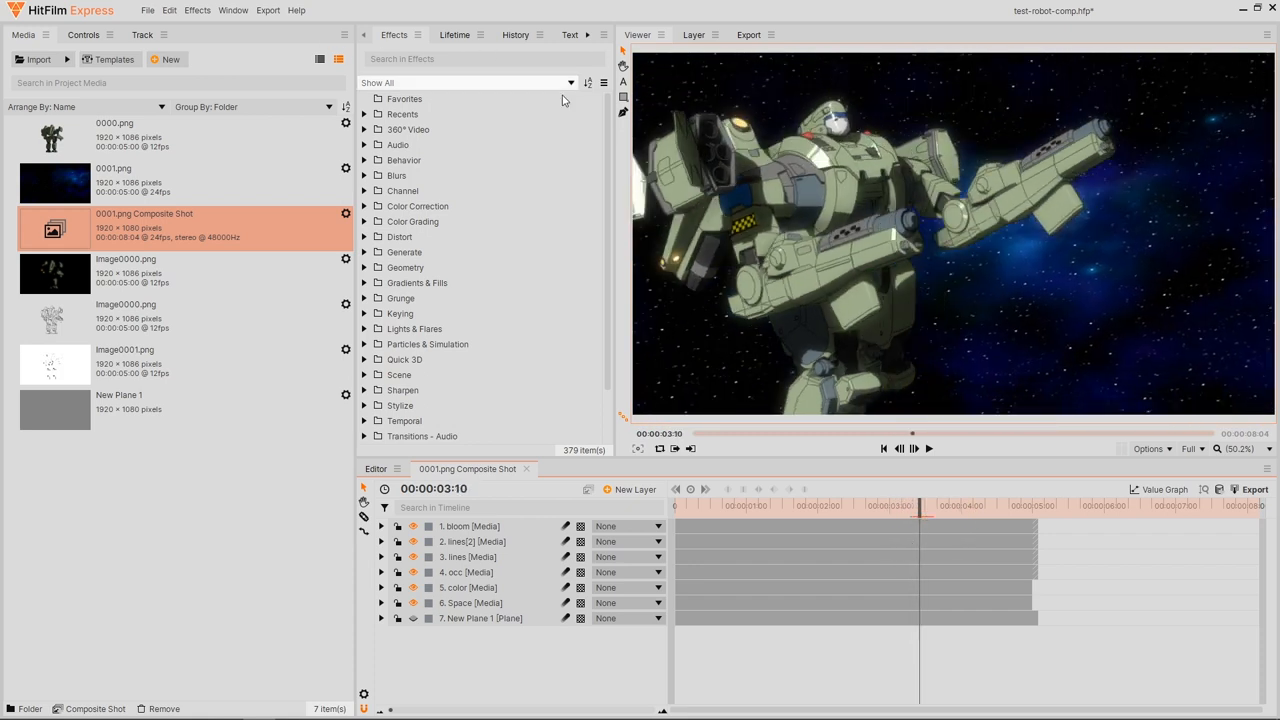
- Add the composite shot to the export queue with the YouTube 1080p HD preset and start exporting
click(748, 34)
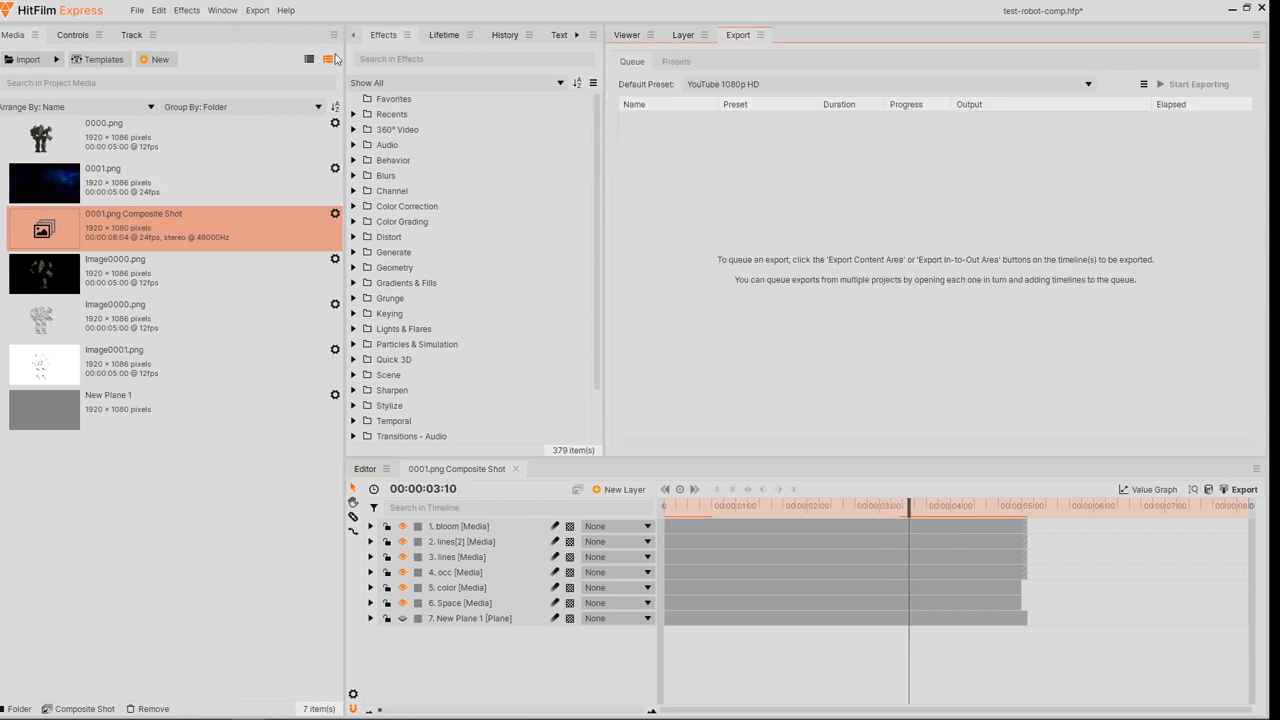
click(1244, 488)
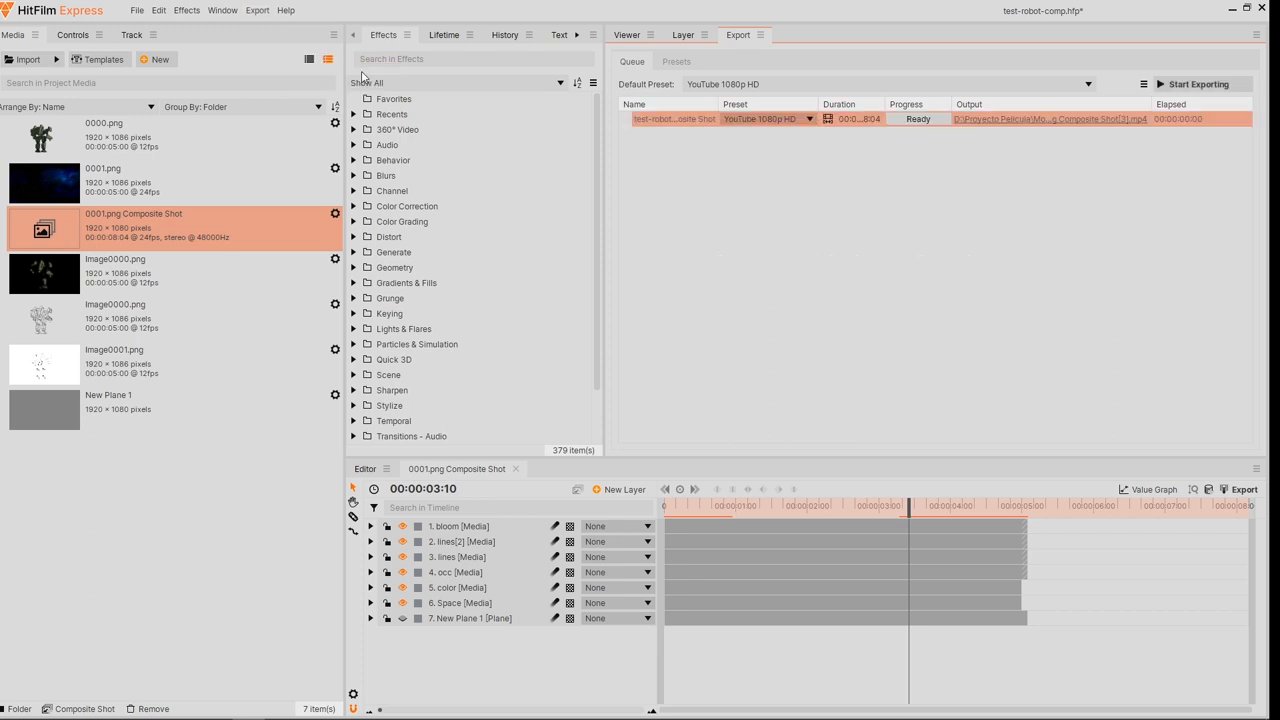
mouse_move(808, 120)
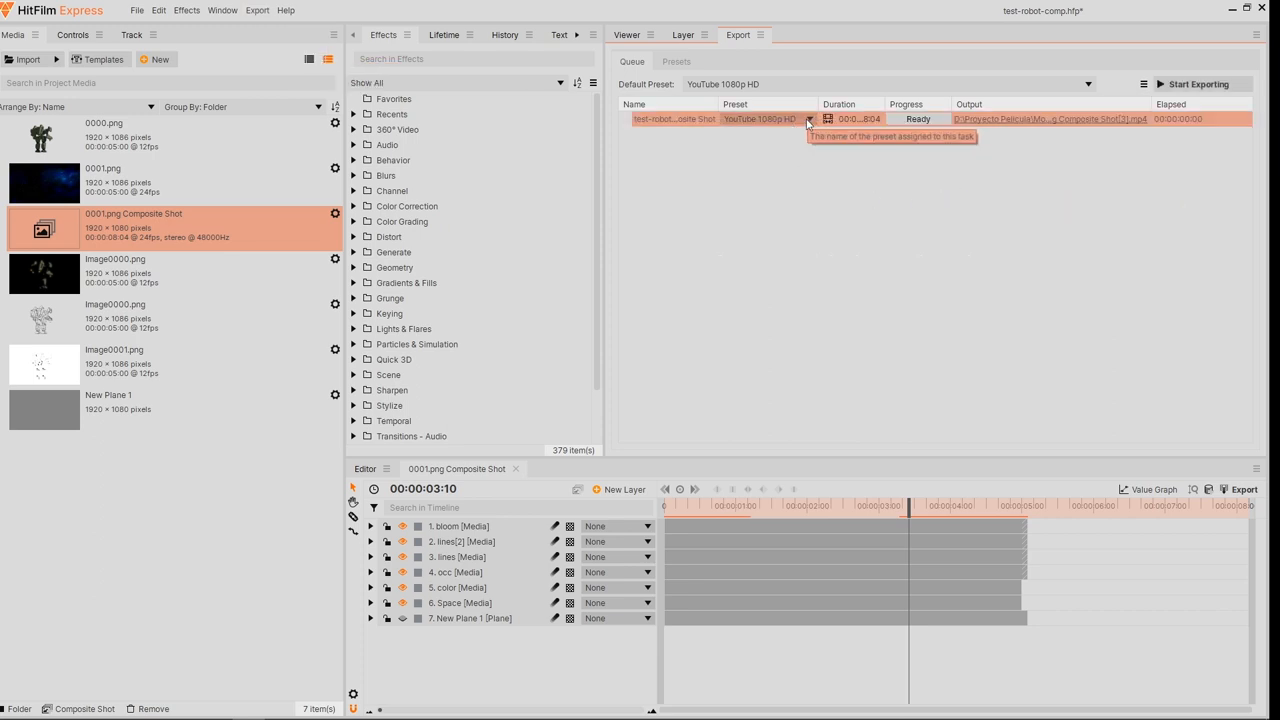
mouse_move(968, 232)
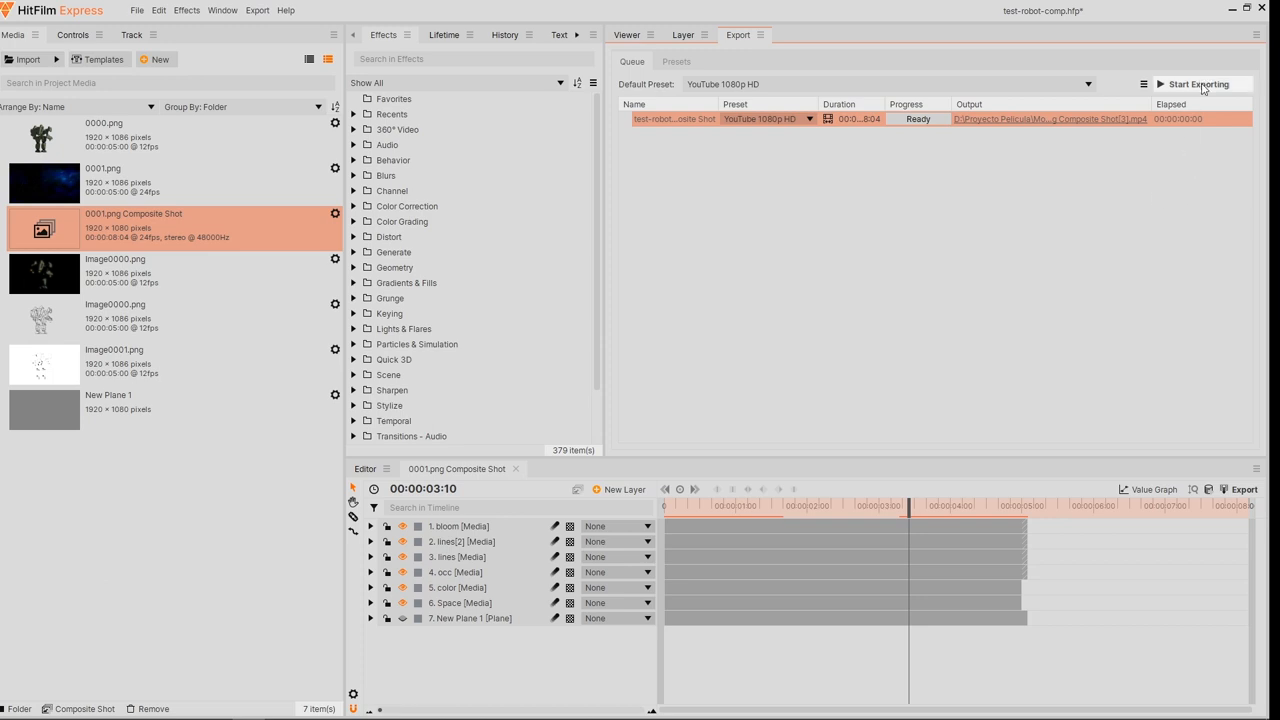
click(1198, 84)
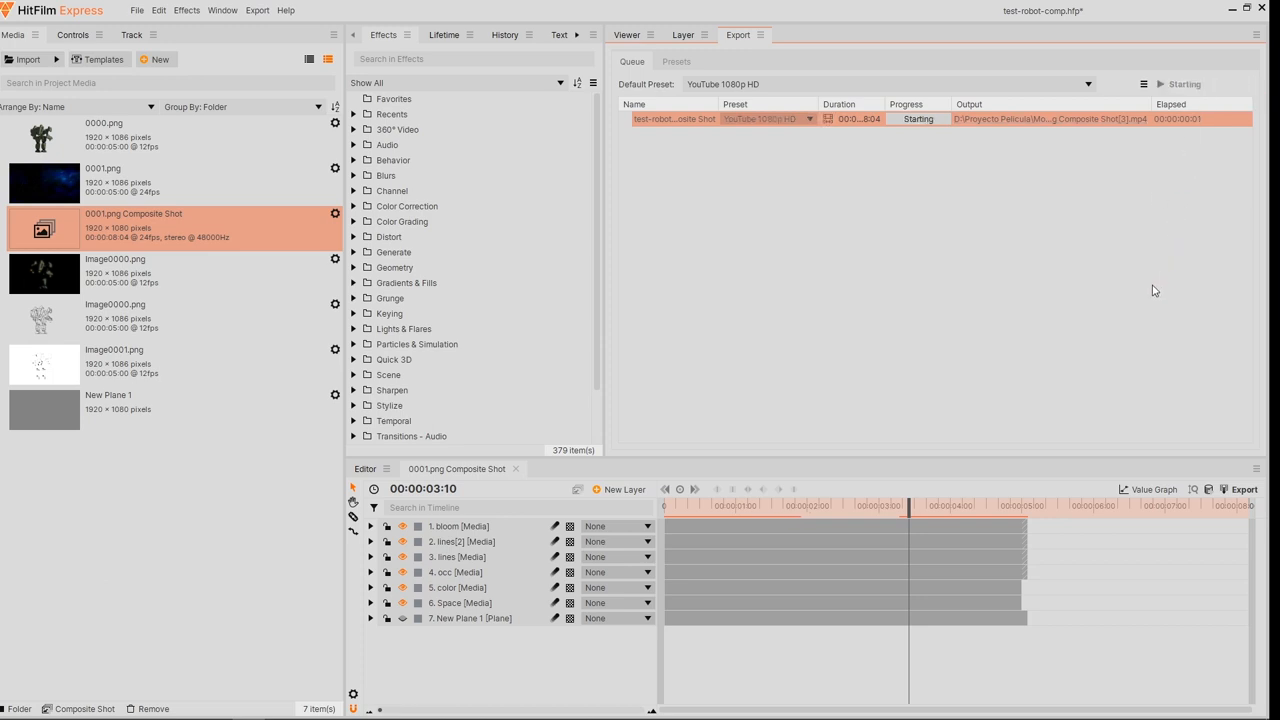